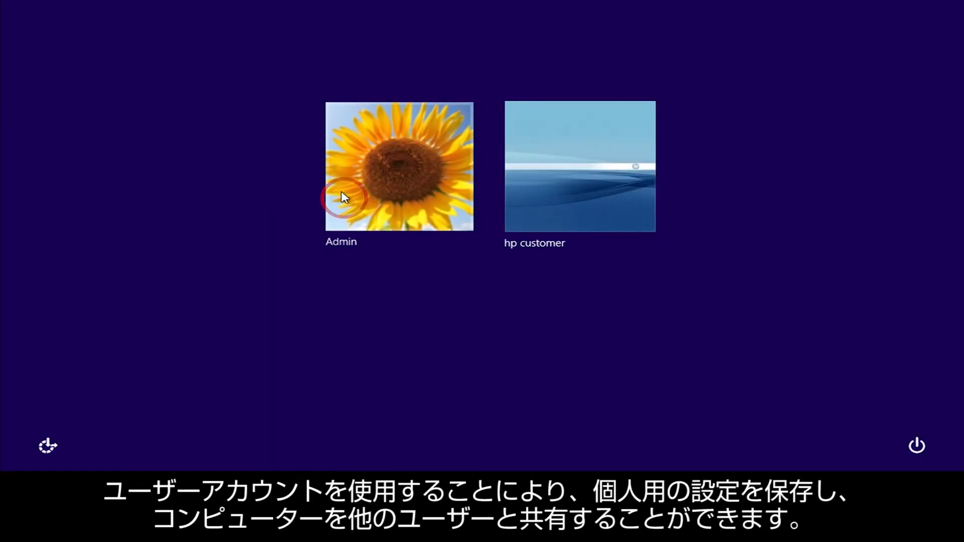
Sign in to Windows 8 with the Admin account and its password.
{"action": "left_click", "coordinate": [399, 166]}
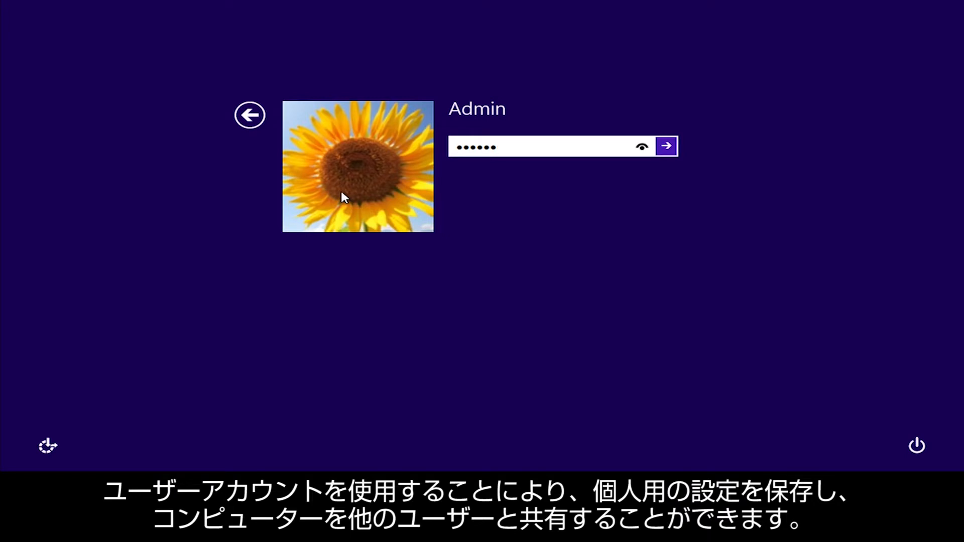
{"action": "left_click", "coordinate": [666, 146]}
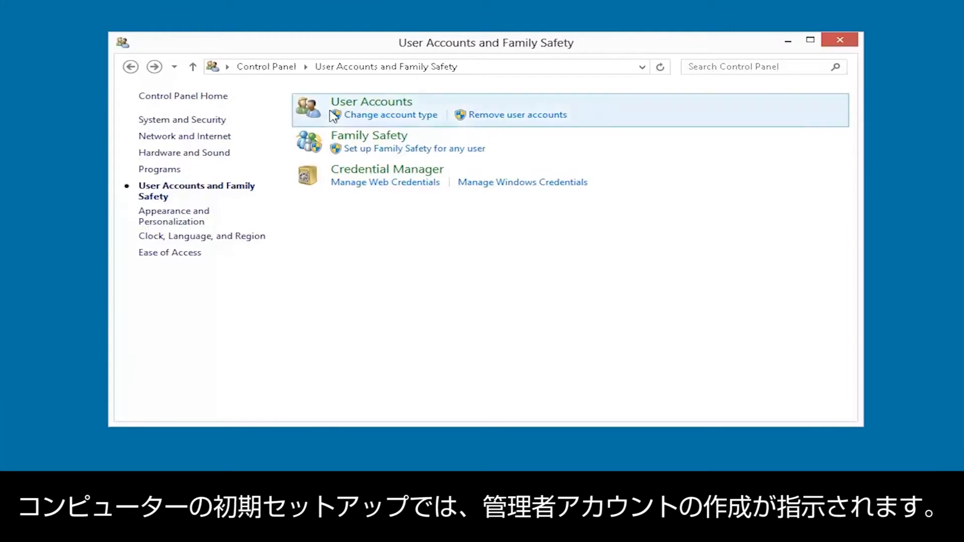
{"action": "mouse_move", "coordinate": [370, 101]}
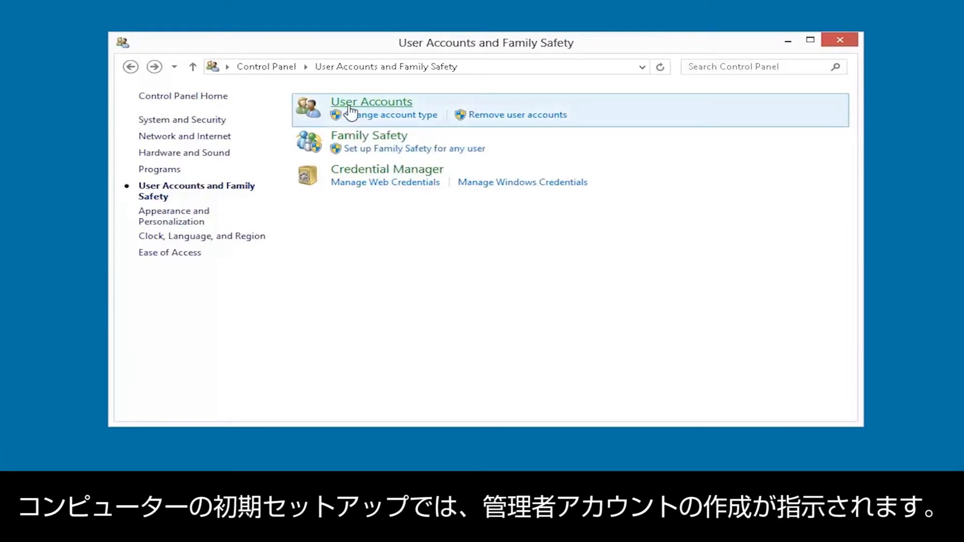
Open User Accounts under User Accounts and Family Safety in Control Panel.
{"action": "left_click", "coordinate": [371, 102]}
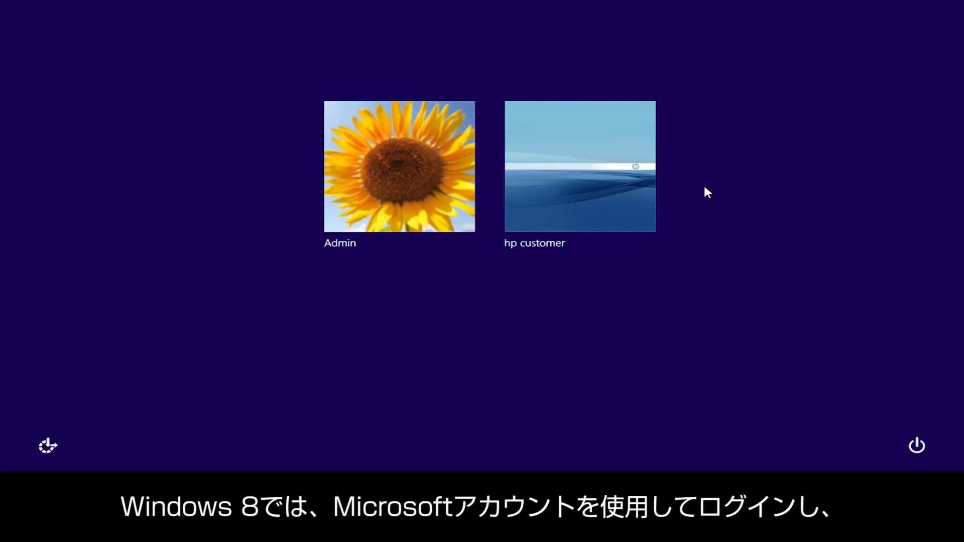
Select the hp customer account and enter its password.
{"action": "left_click", "coordinate": [579, 166]}
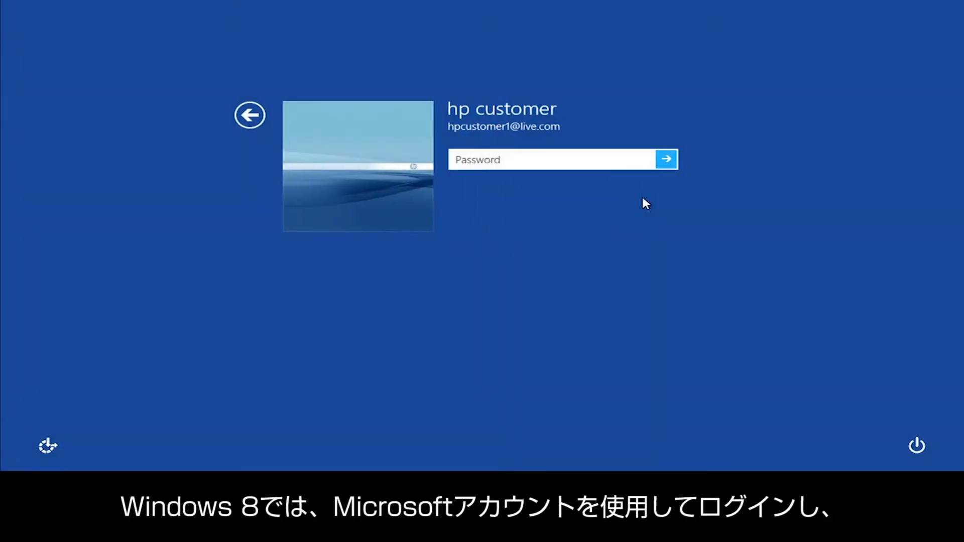
{"action": "type", "text": "•"}
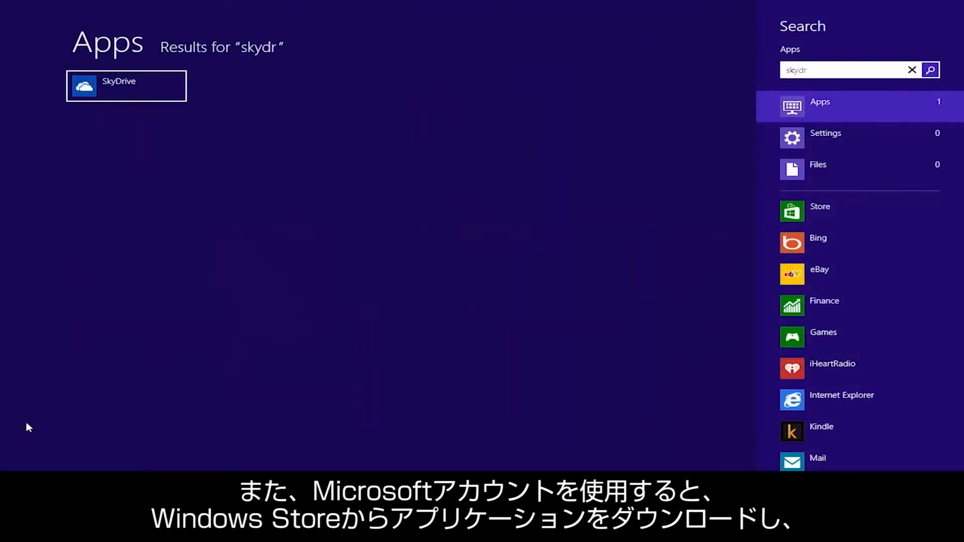
Search the Windows Store for 'skydrive' and open the SkyDrive app listing.
{"action": "type", "text": "ive"}
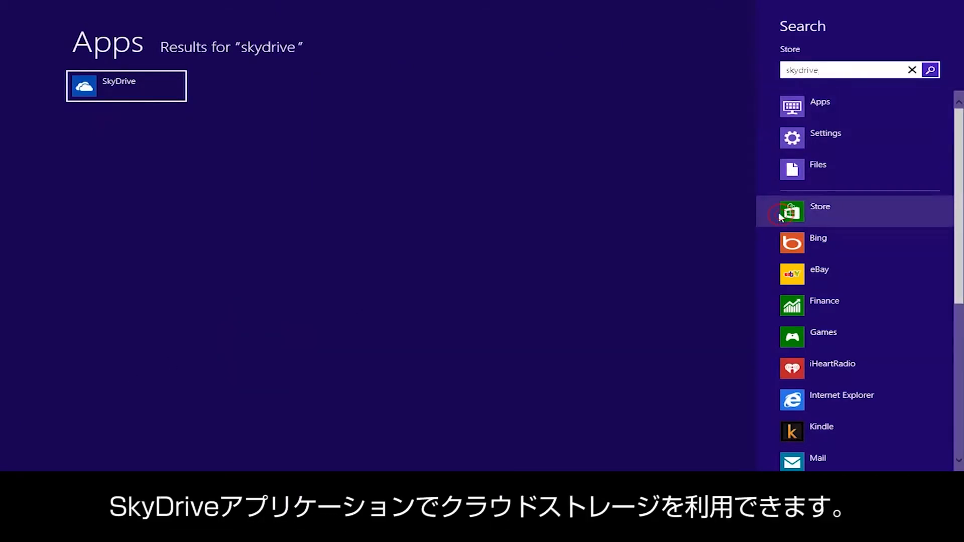
{"action": "left_click", "coordinate": [820, 206]}
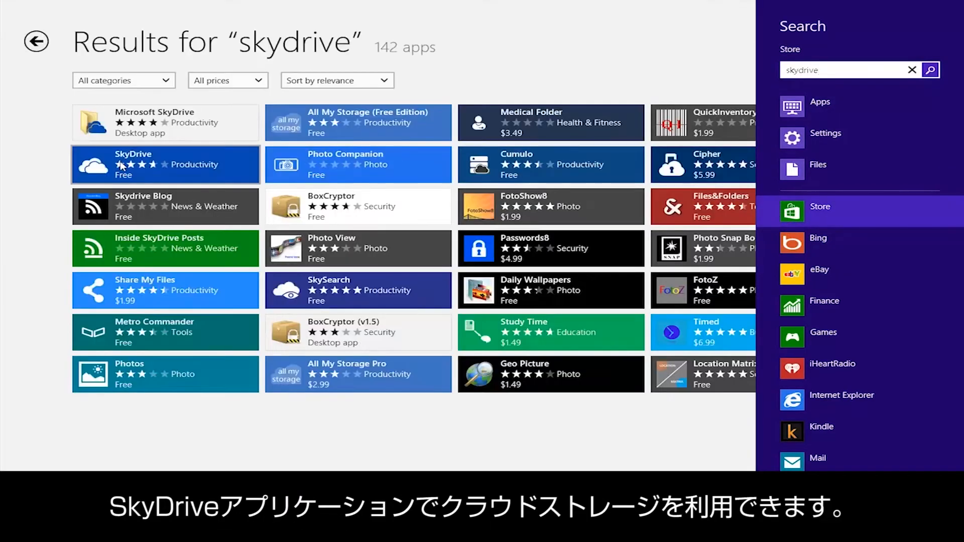
{"action": "left_click", "coordinate": [165, 165]}
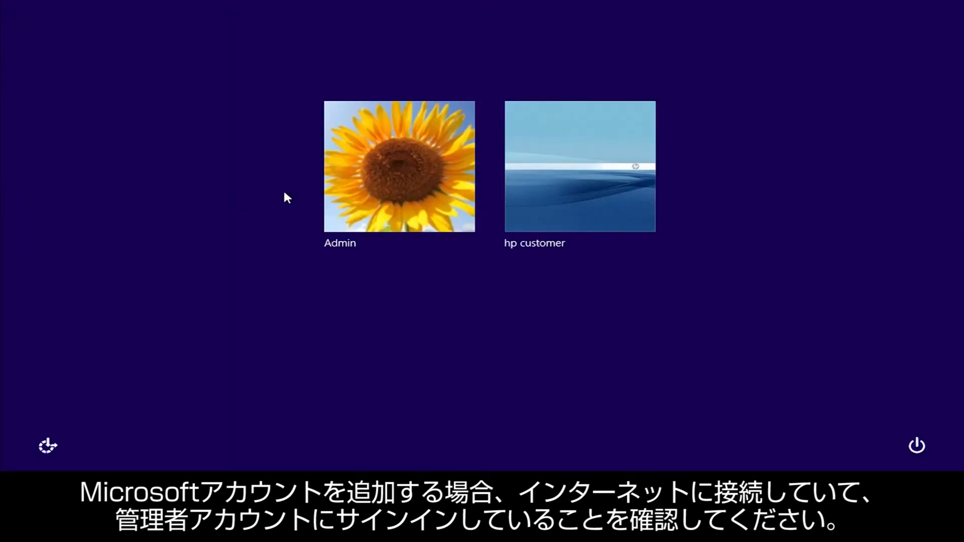
Sign in as Admin with its password, then open the Settings charm.
{"action": "left_click", "coordinate": [399, 166]}
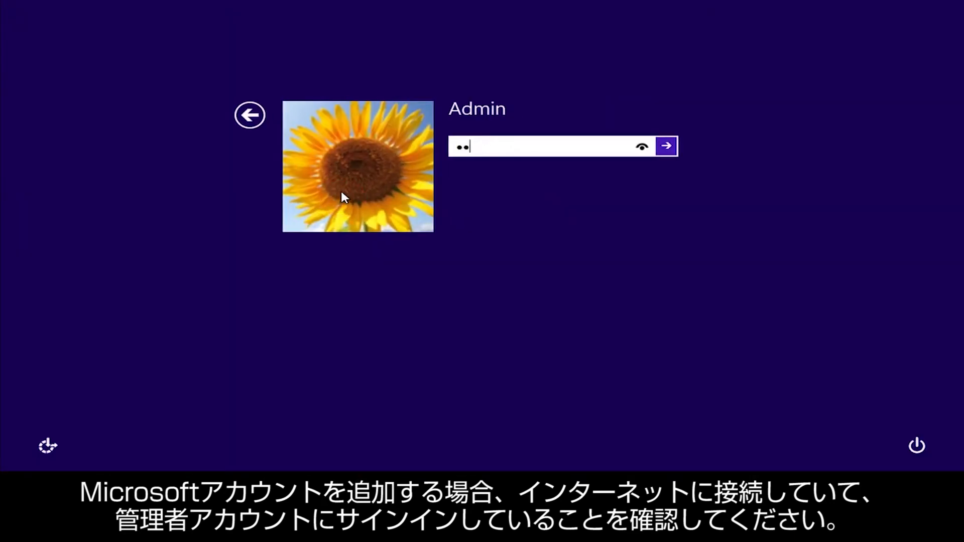
{"action": "left_click", "coordinate": [665, 146]}
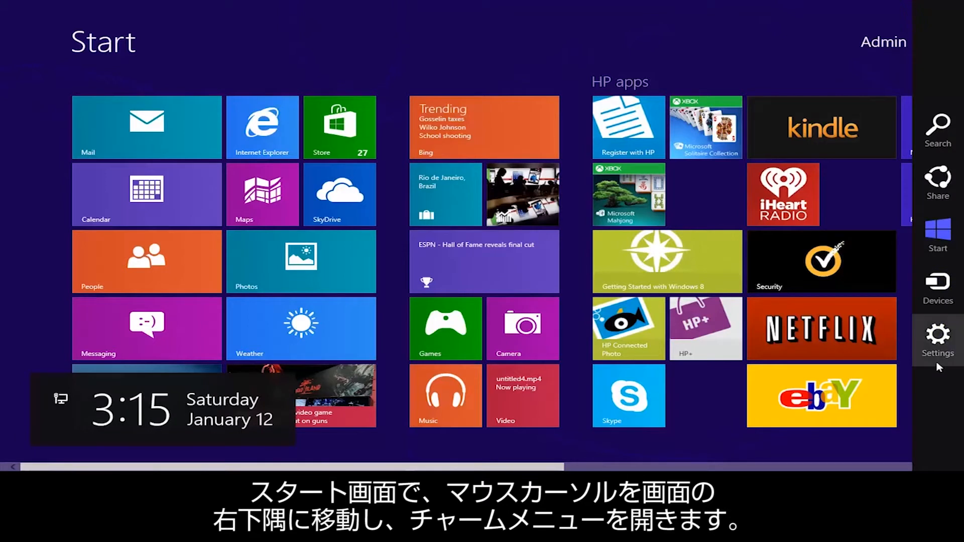
{"action": "left_click", "coordinate": [937, 335]}
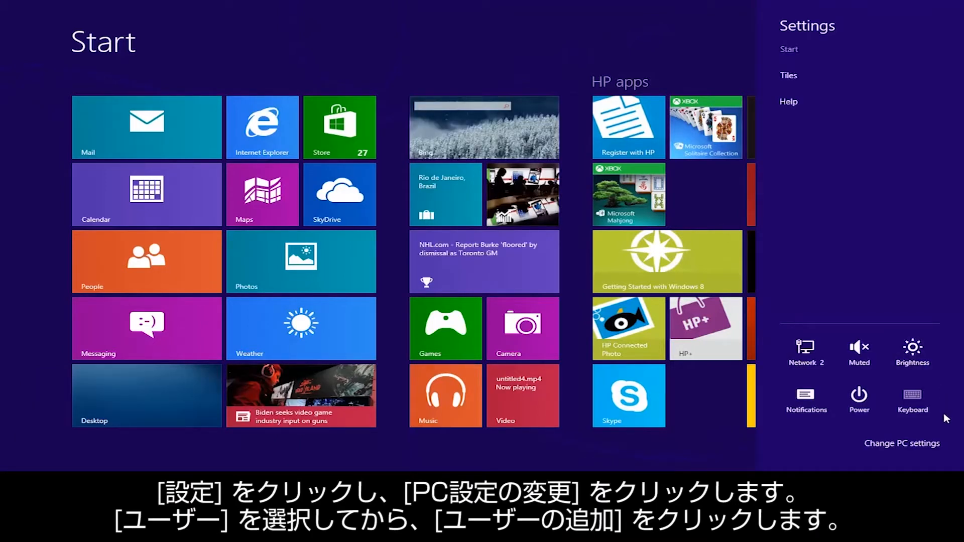
{"action": "mouse_move", "coordinate": [901, 443]}
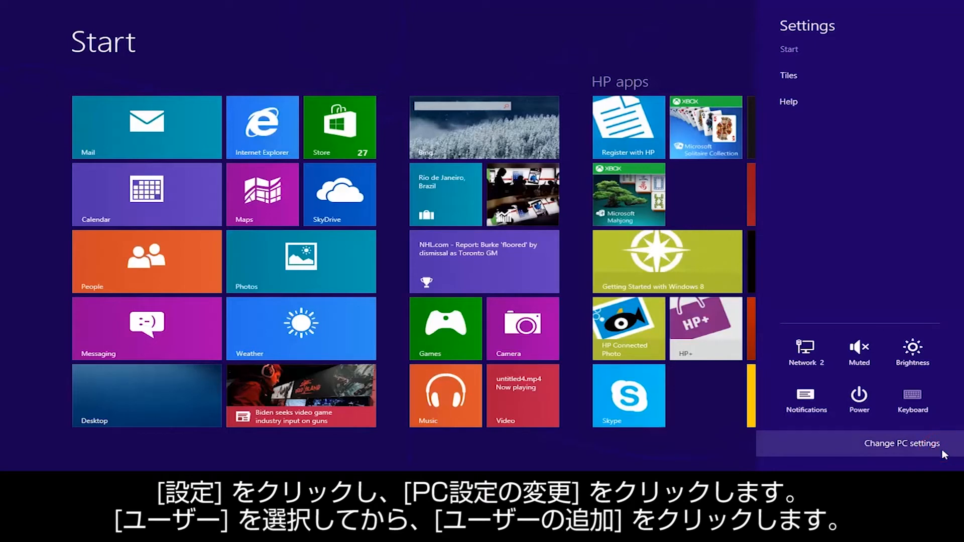
Go to PC settings > Users and start the Add a user dialog.
{"action": "left_click", "coordinate": [901, 443]}
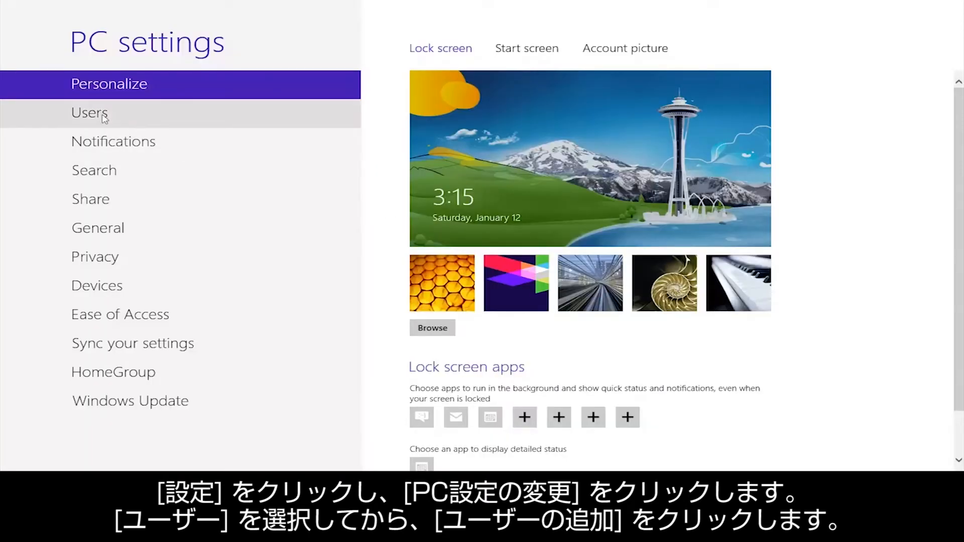
{"action": "left_click", "coordinate": [89, 113]}
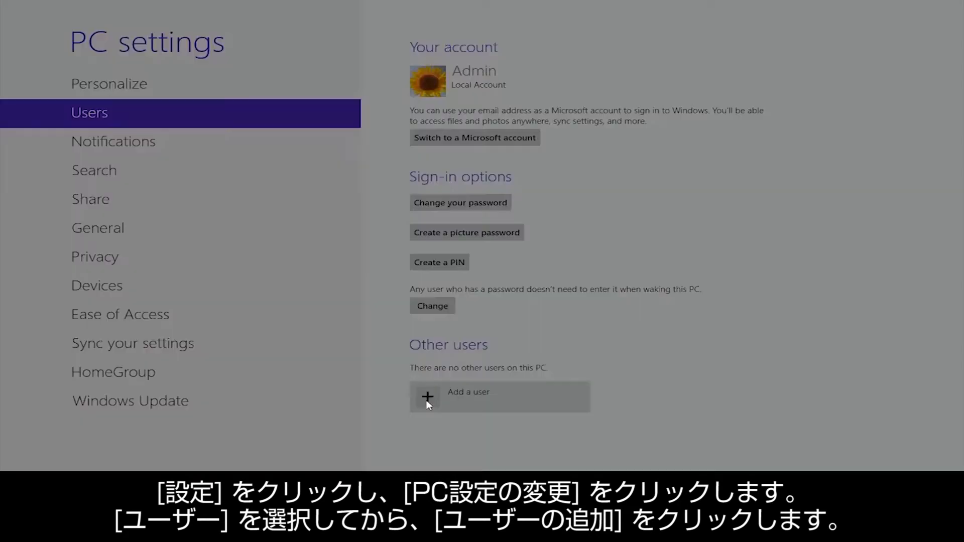
{"action": "left_click", "coordinate": [468, 392]}
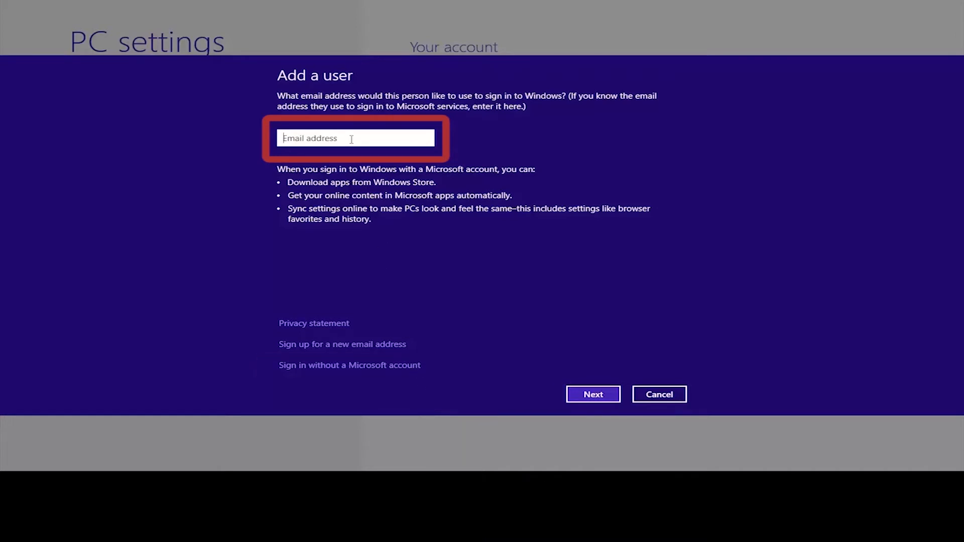
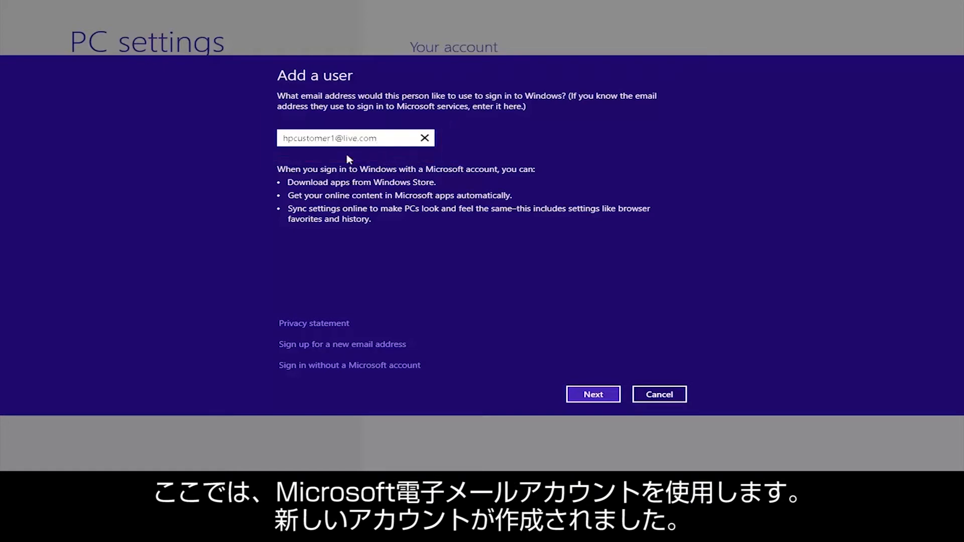
Enter the new user's Microsoft email address and complete the Add a user wizard.
{"action": "left_click", "coordinate": [592, 394]}
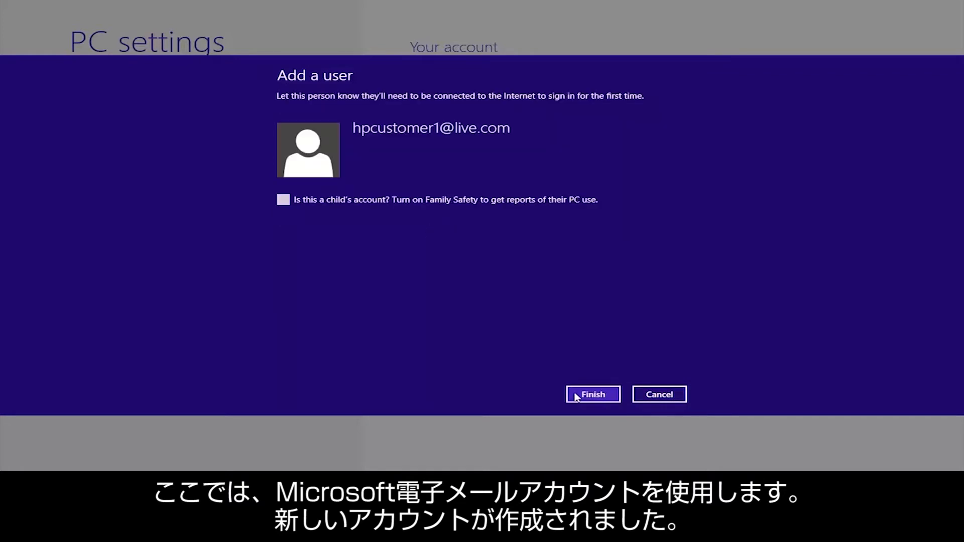
{"action": "left_click", "coordinate": [592, 394]}
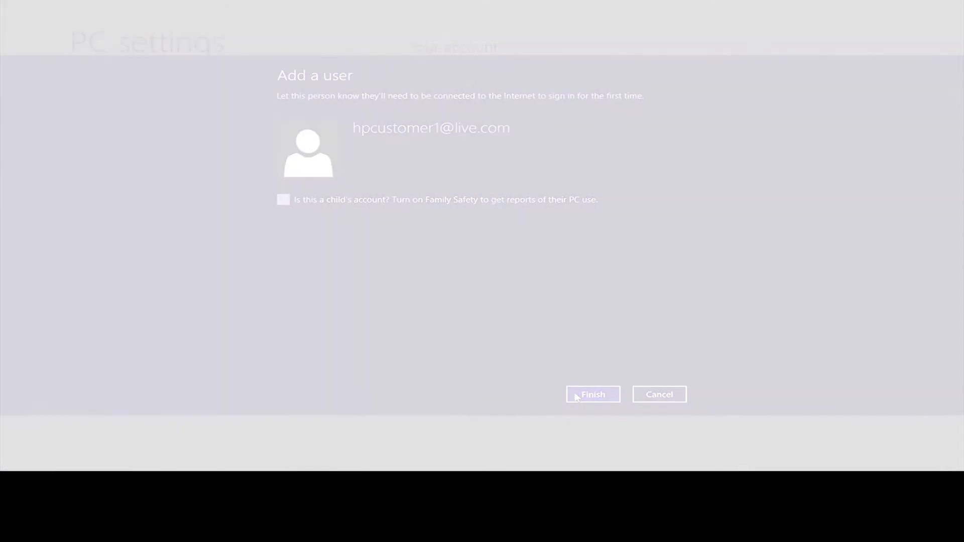
{"action": "left_click", "coordinate": [592, 395]}
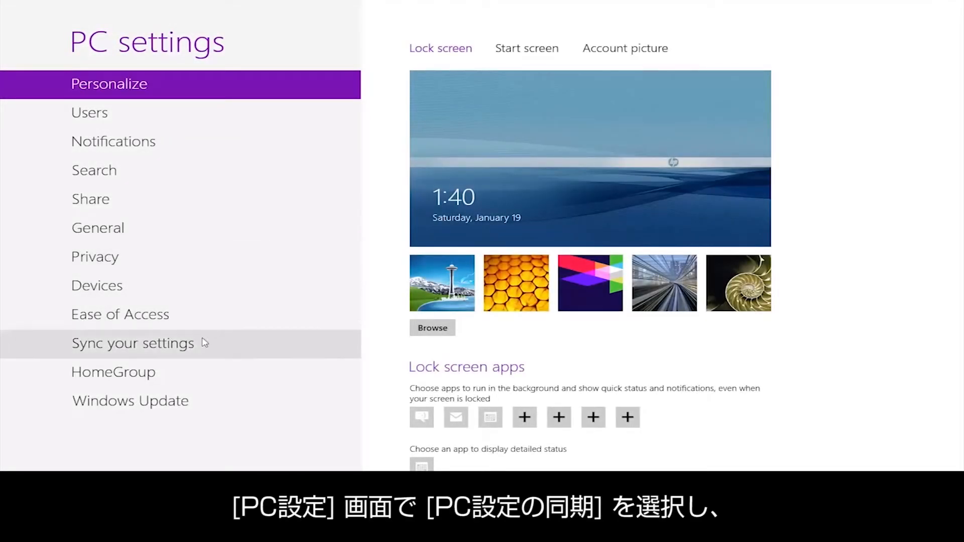
Turn on browser settings syncing in Sync your settings, then return to Start.
{"action": "left_click", "coordinate": [132, 343]}
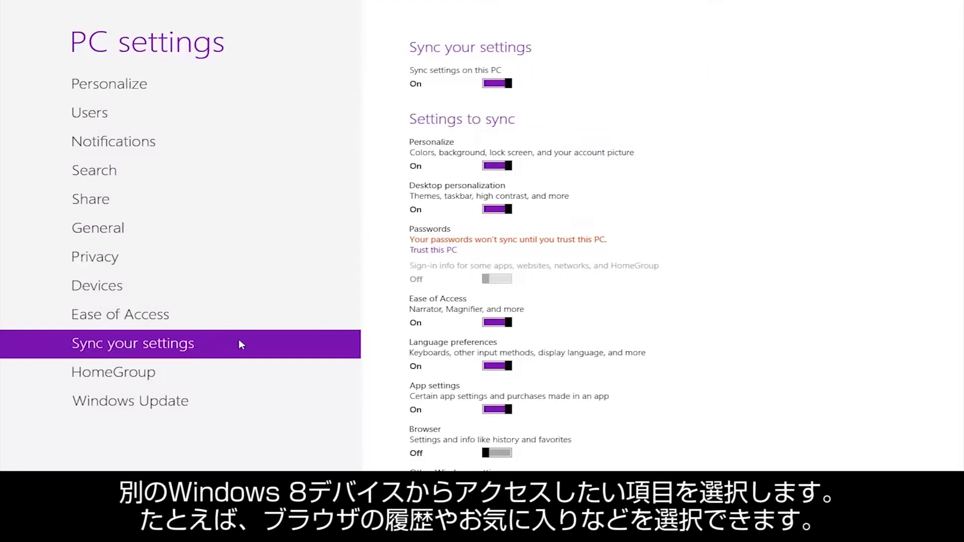
{"action": "mouse_move", "coordinate": [906, 346]}
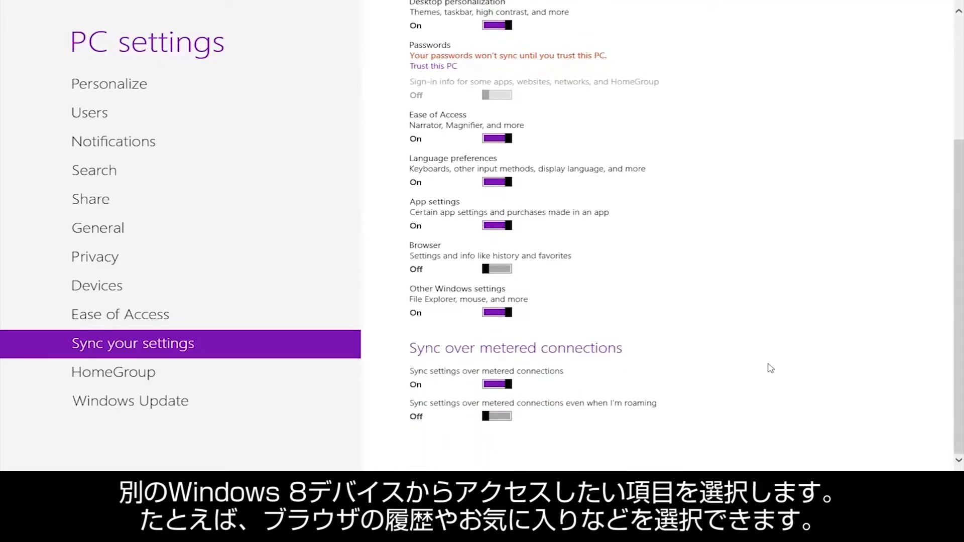
{"action": "left_click", "coordinate": [496, 269]}
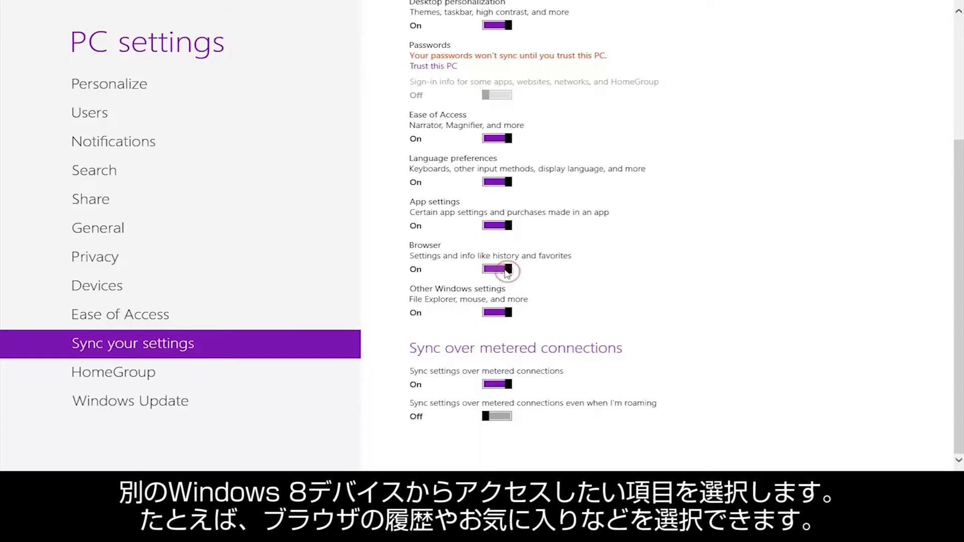
{"action": "left_click", "coordinate": [89, 113]}
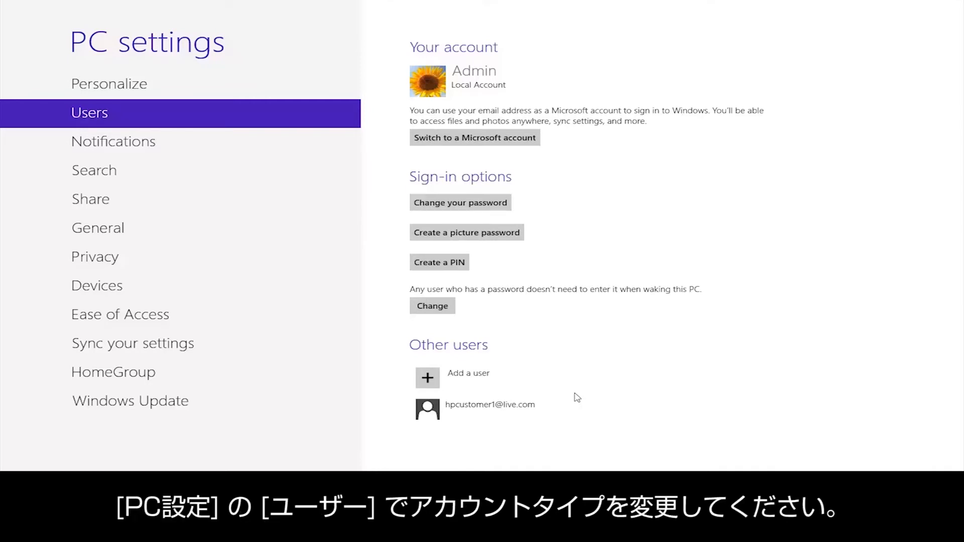
{"action": "key", "text": "Win"}
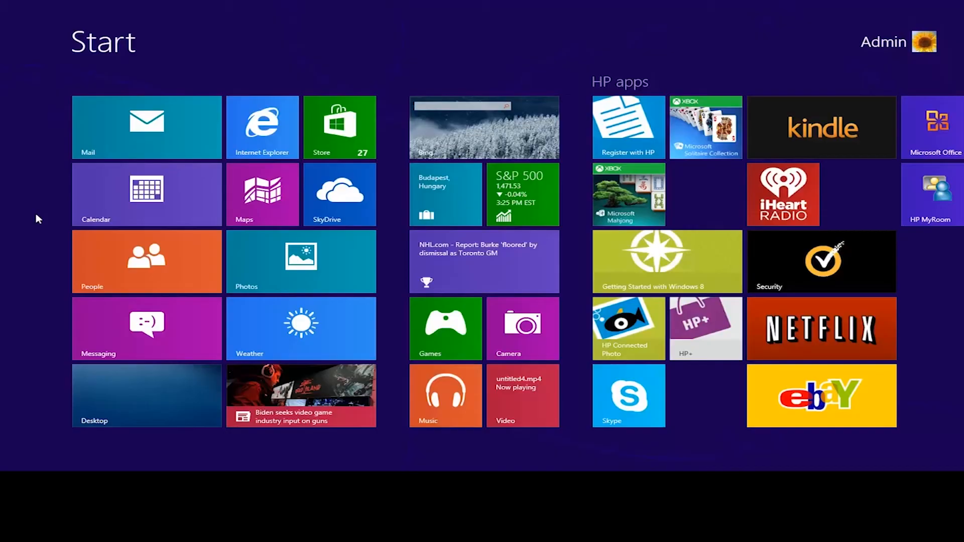
Open Control Panel from Start search and pick hp customer for Family Safety.
{"action": "type", "text": "control pane"}
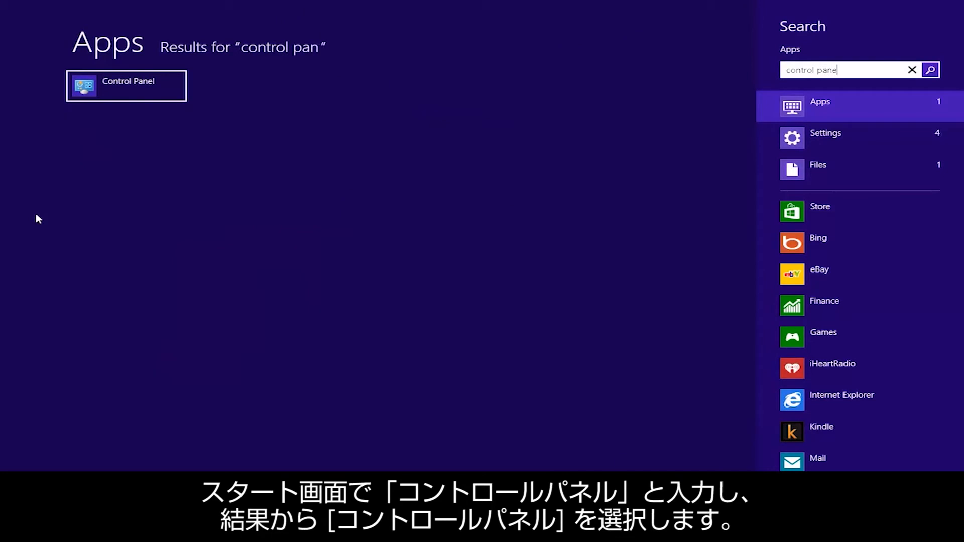
{"action": "type", "text": "l"}
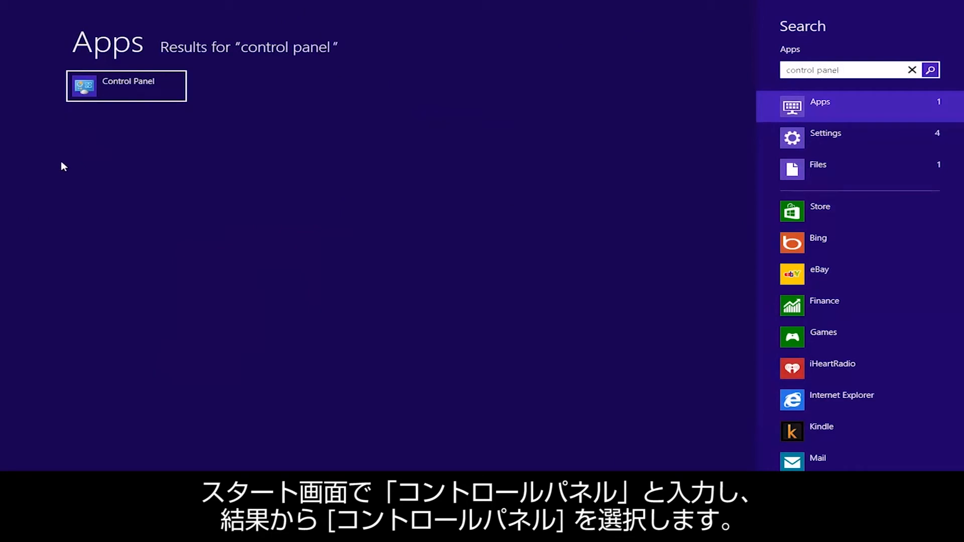
{"action": "left_click", "coordinate": [126, 85]}
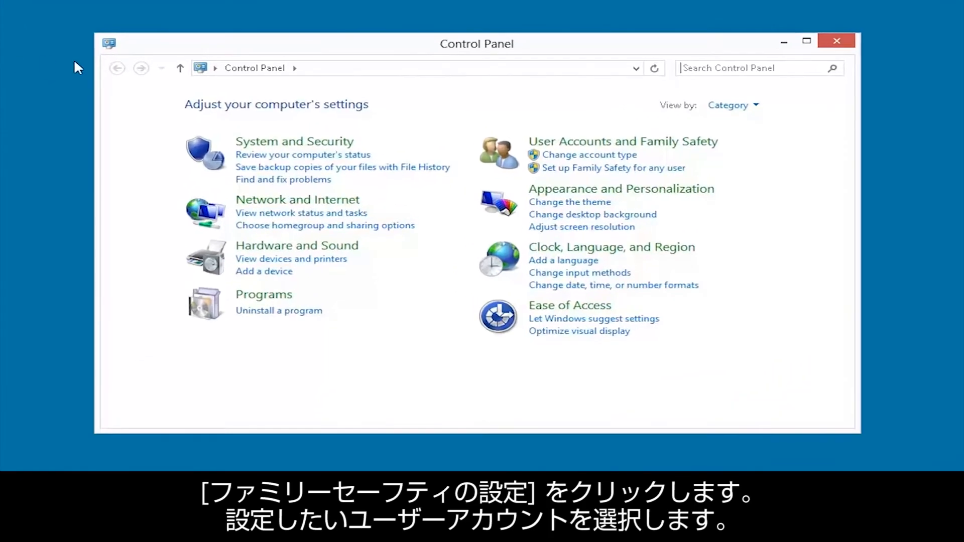
{"action": "mouse_move", "coordinate": [553, 174]}
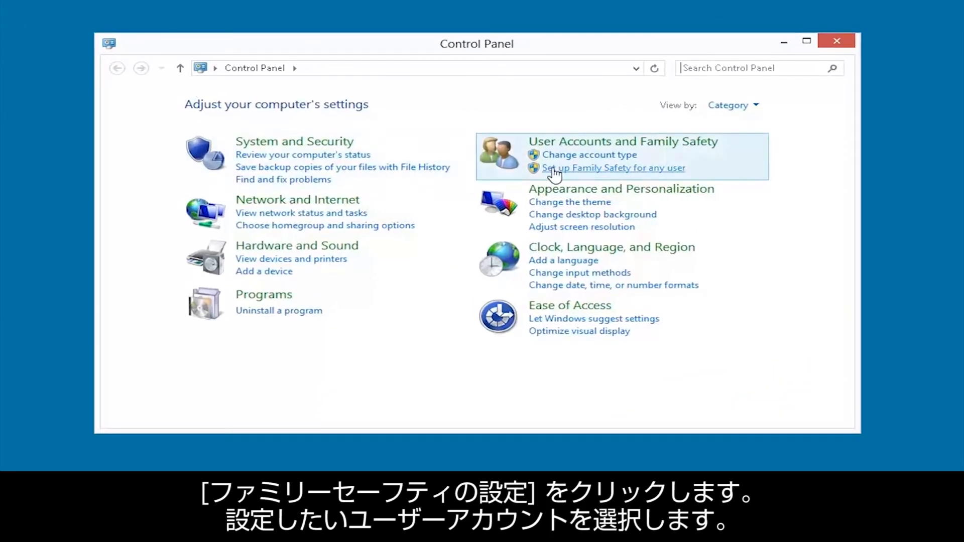
{"action": "left_click", "coordinate": [613, 168]}
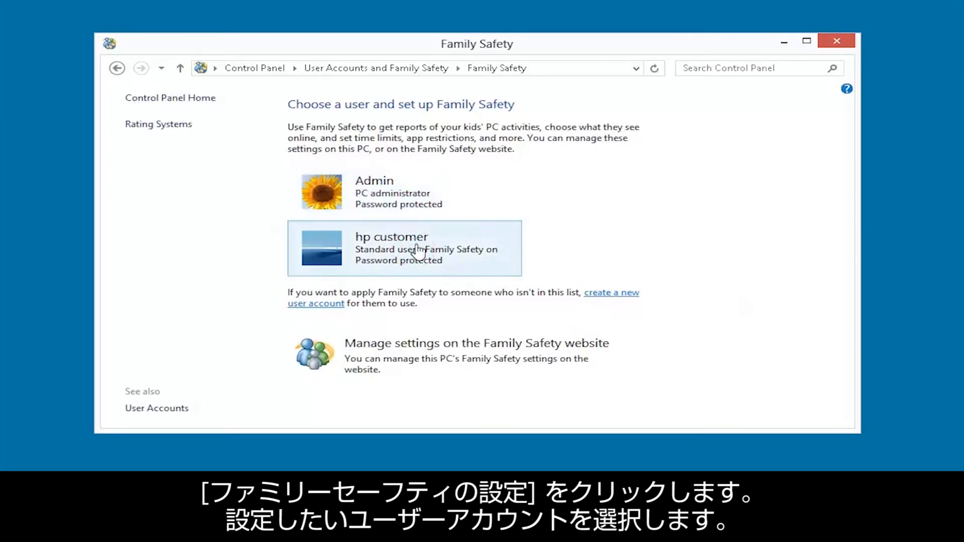
{"action": "left_click", "coordinate": [403, 248]}
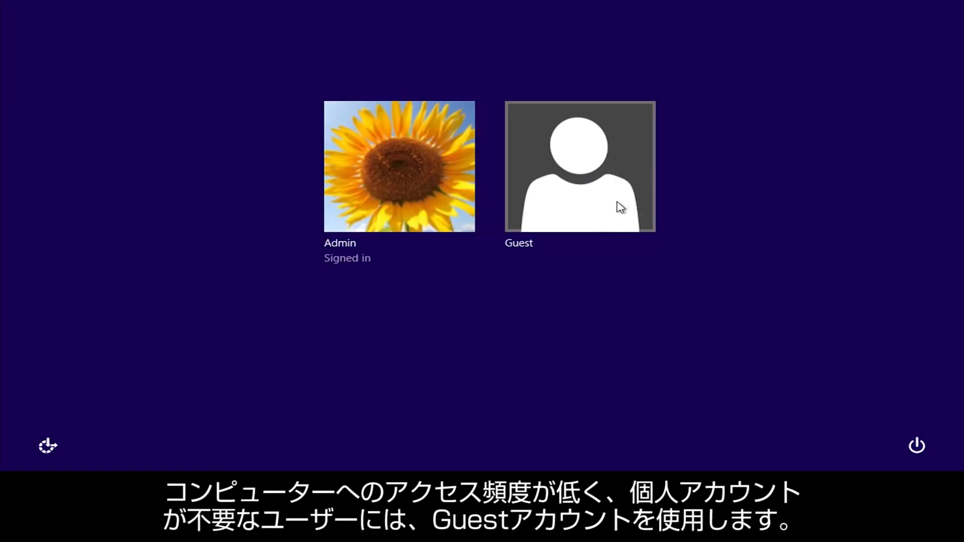
Choose the Admin account on the sign-in screen to reach its Start screen.
{"action": "left_click", "coordinate": [579, 166]}
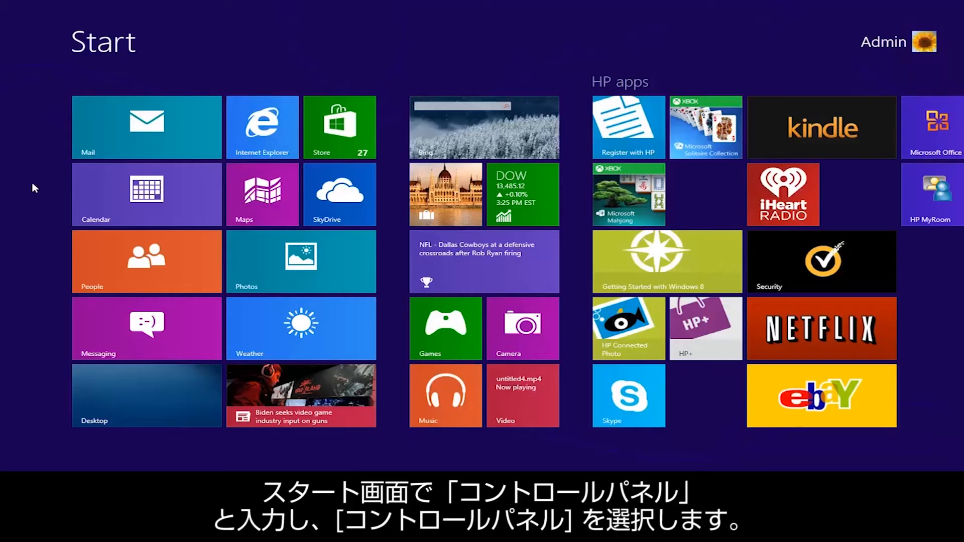
Turn on the Guest account via Control Panel > User Accounts > Manage another account.
{"action": "type", "text": "control p"}
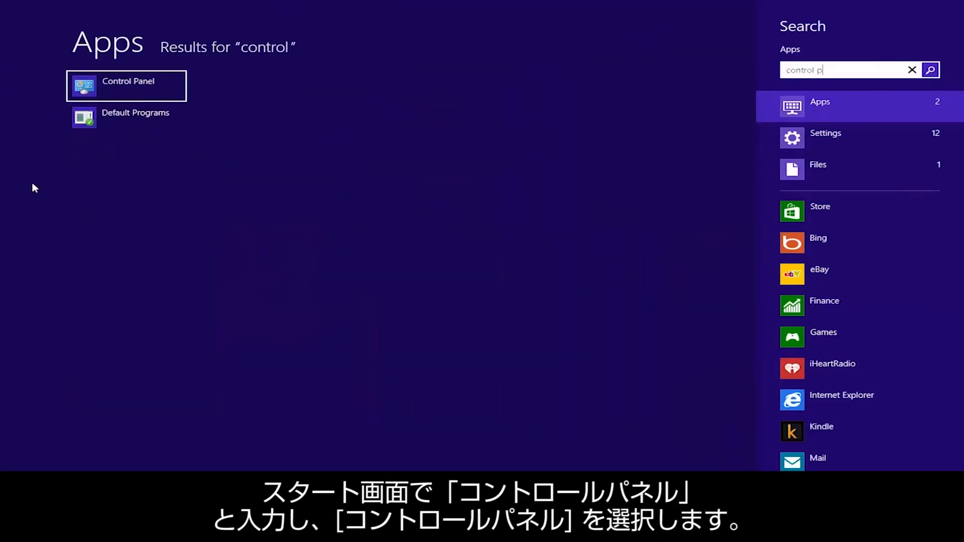
{"action": "type", "text": "anel"}
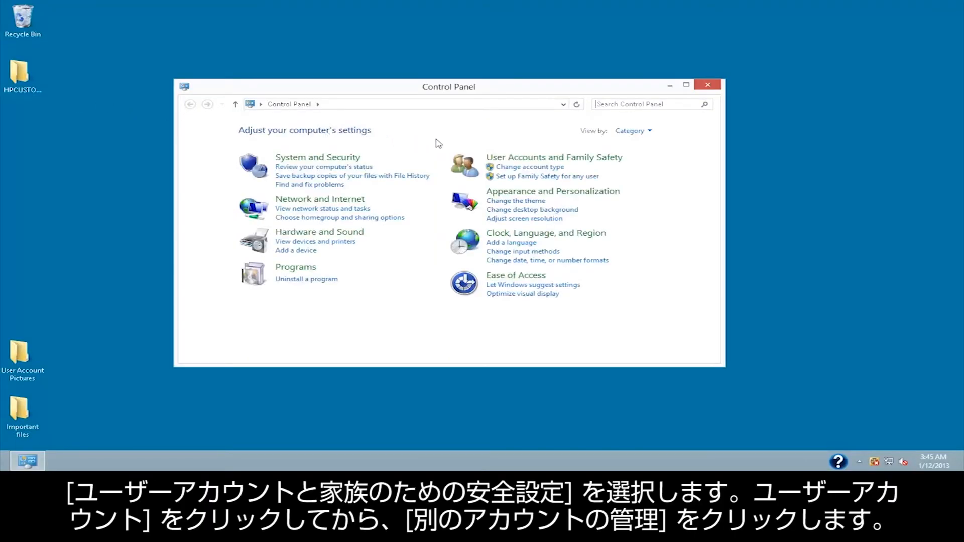
{"action": "left_click", "coordinate": [553, 157]}
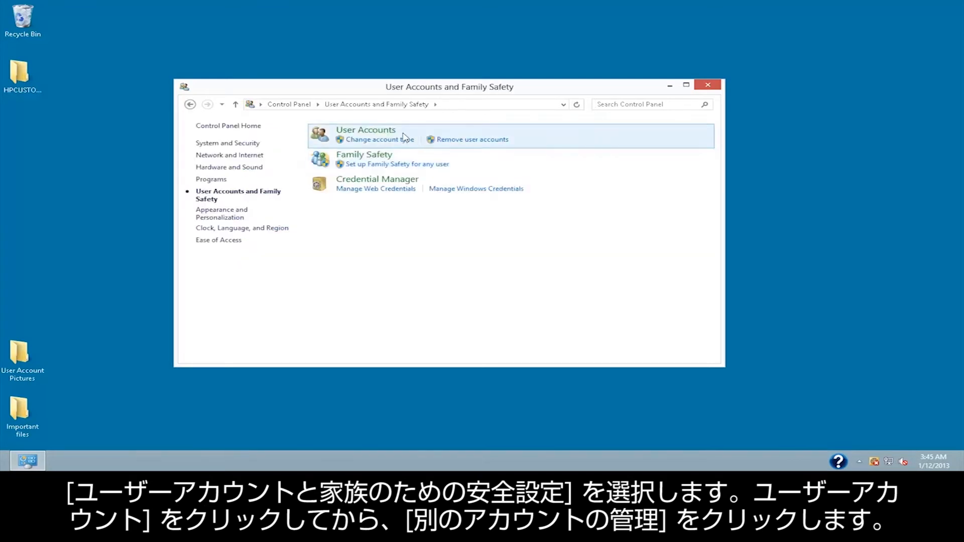
{"action": "left_click", "coordinate": [365, 129]}
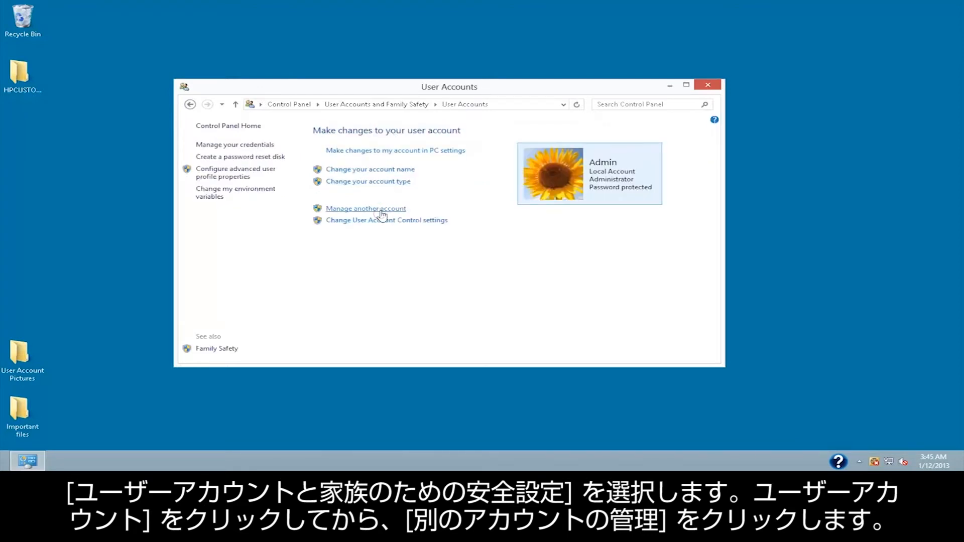
{"action": "left_click", "coordinate": [364, 208]}
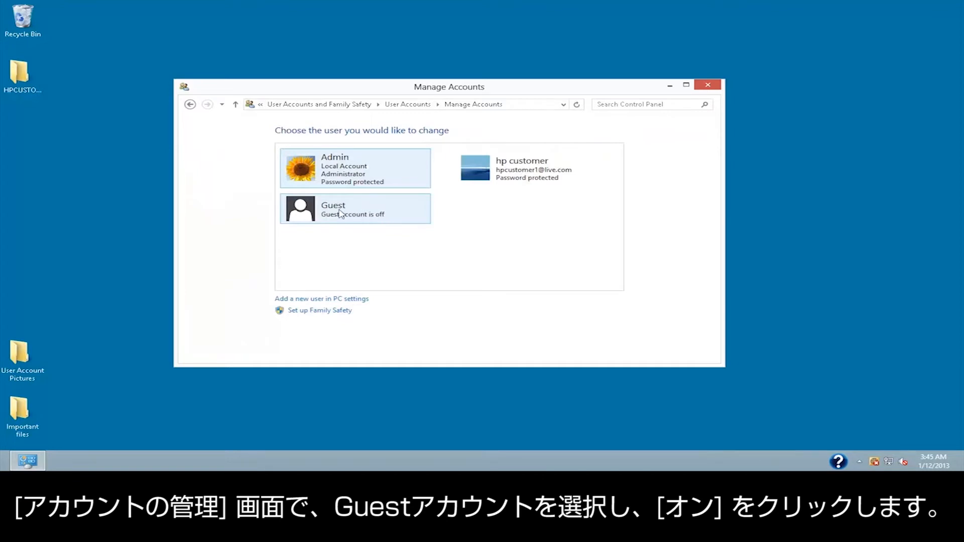
{"action": "left_click", "coordinate": [356, 208]}
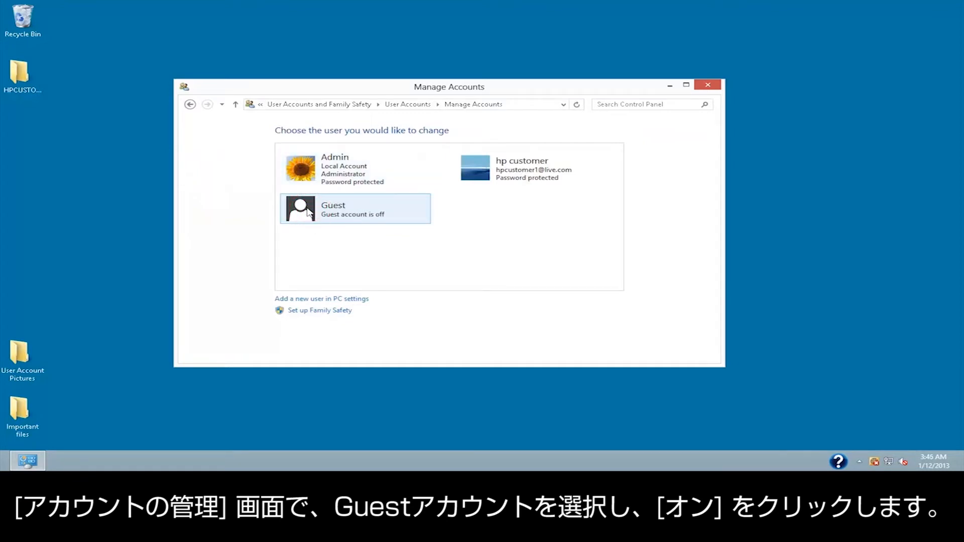
{"action": "left_click", "coordinate": [355, 209]}
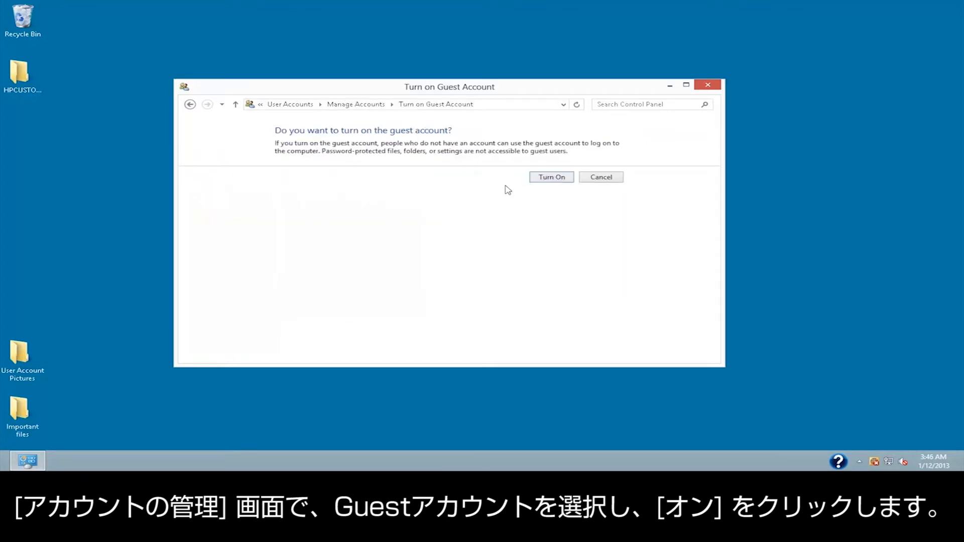
{"action": "left_click", "coordinate": [550, 177]}
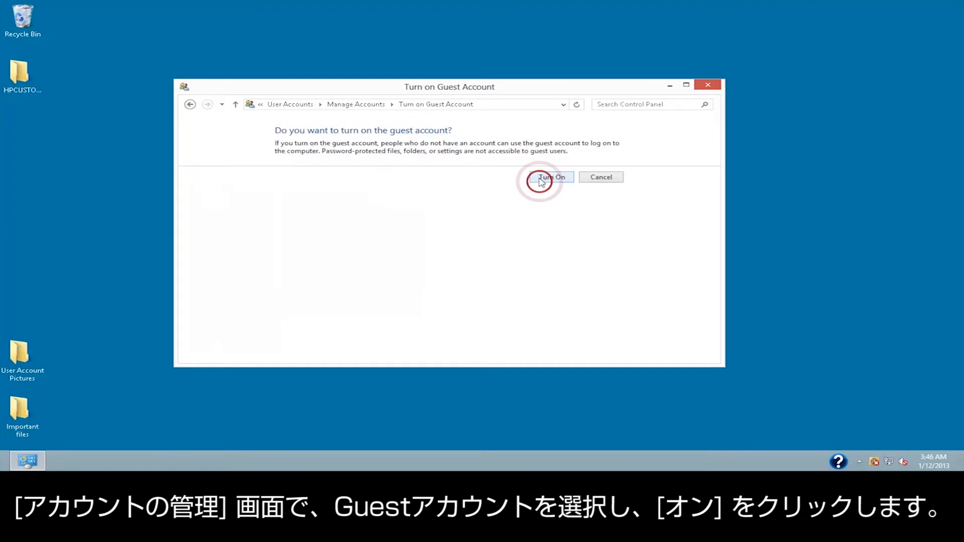
{"action": "left_click", "coordinate": [551, 177]}
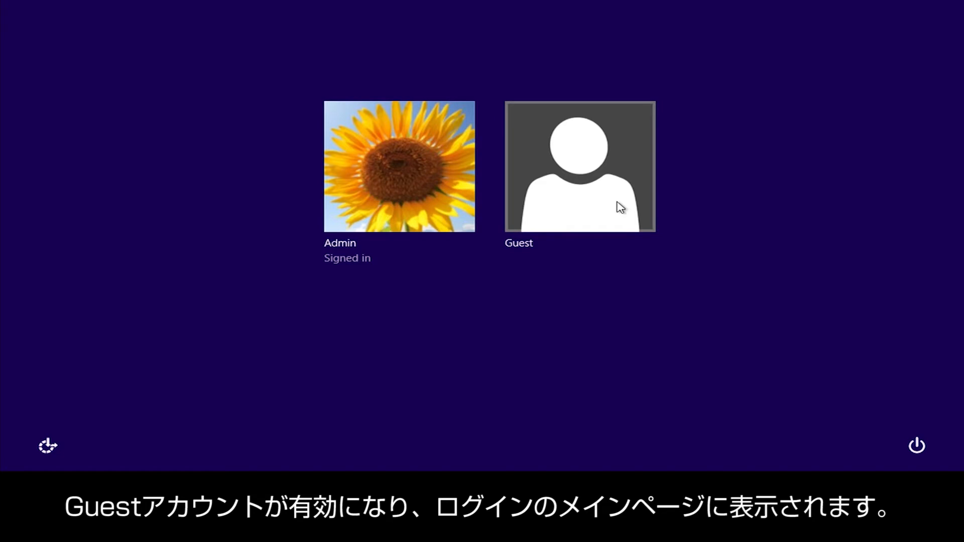
Sign in with the Guest tile, then bring up the Ctrl+Alt+Delete security options.
{"action": "left_click", "coordinate": [579, 166]}
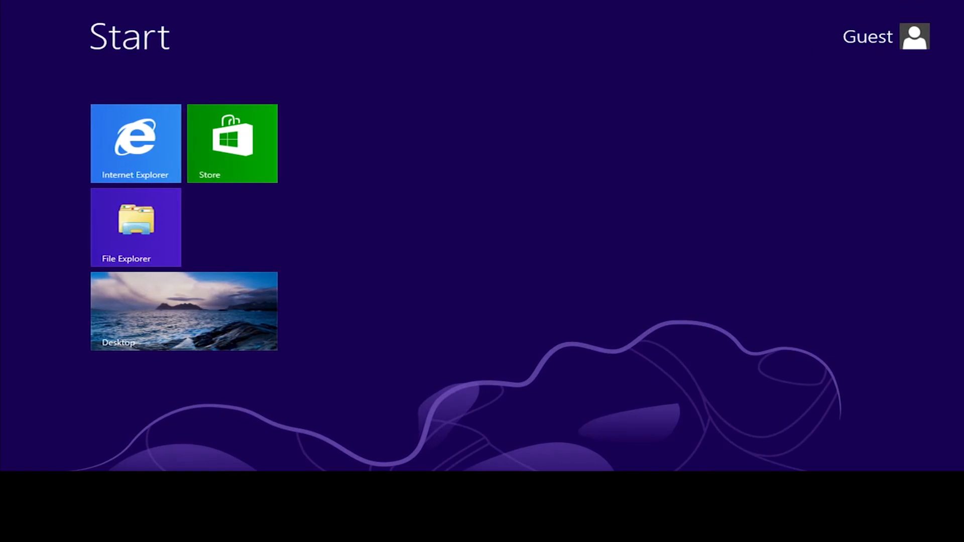
{"action": "key", "text": "ctrl+alt+delete"}
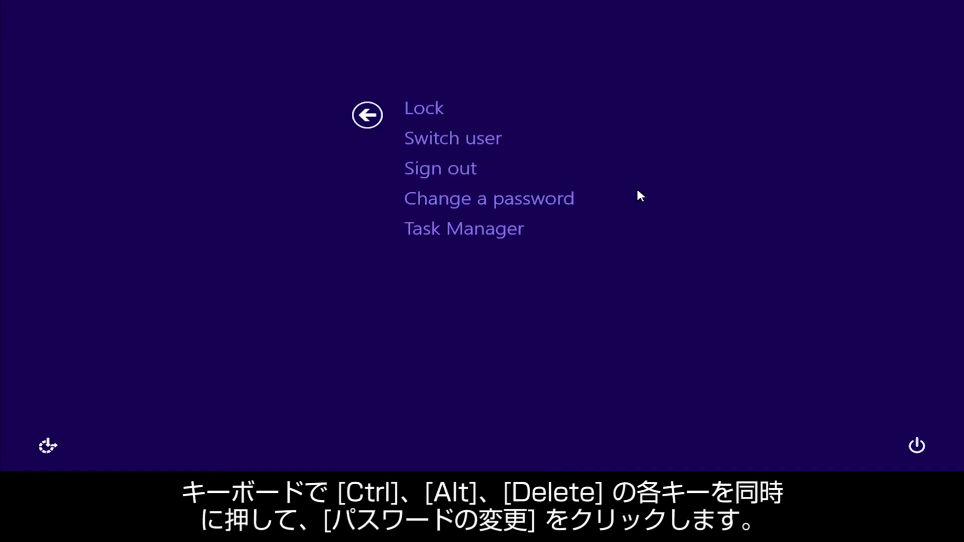
Change the hp customer account's password and acknowledge the confirmation.
{"action": "left_click", "coordinate": [488, 198]}
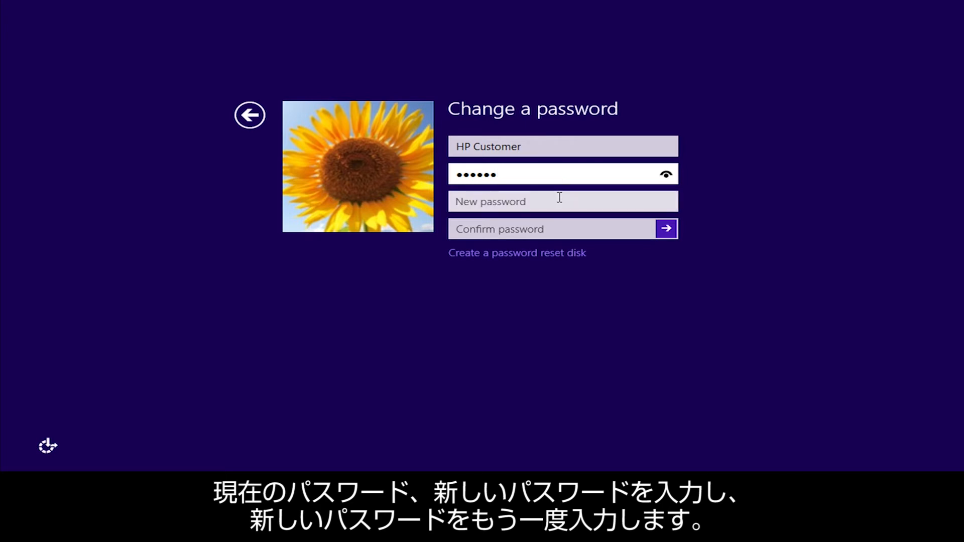
{"action": "type", "text": "••••"}
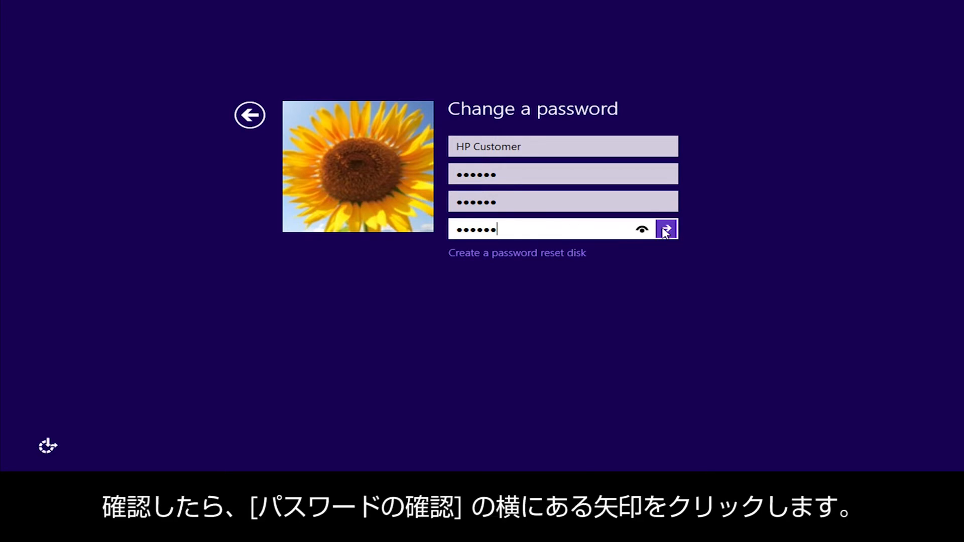
{"action": "left_click", "coordinate": [666, 229]}
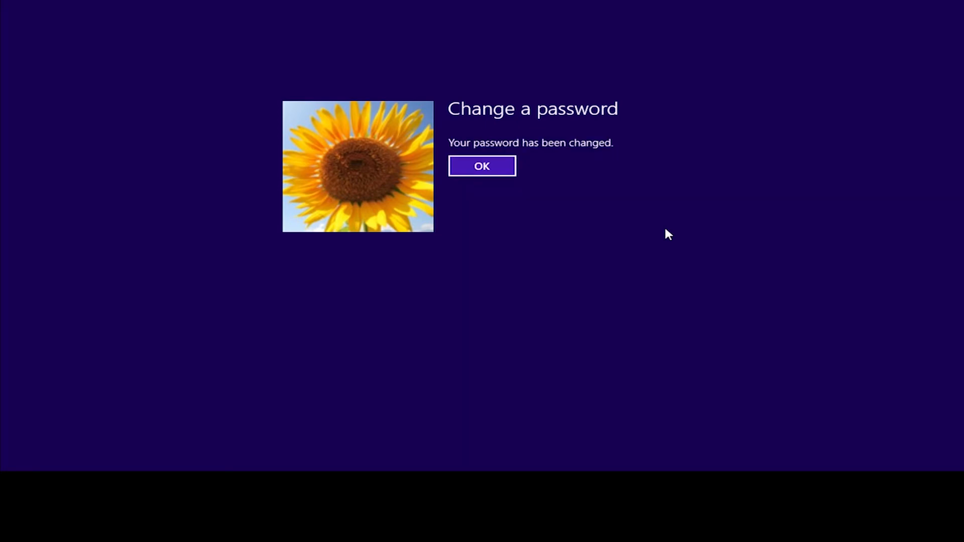
{"action": "left_click", "coordinate": [481, 166]}
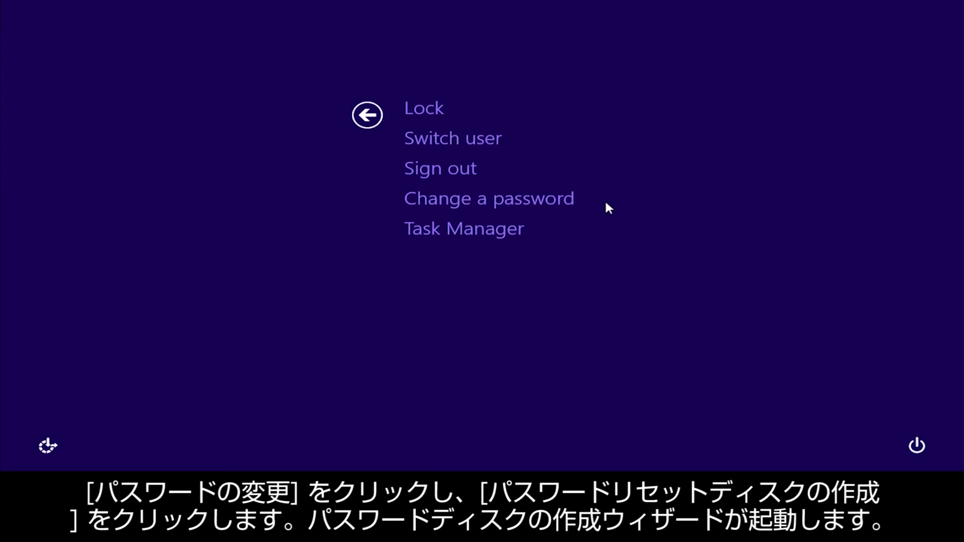
Start the Forgotten Password Wizard from Change a password > Create a password reset disk.
{"action": "left_click", "coordinate": [488, 198]}
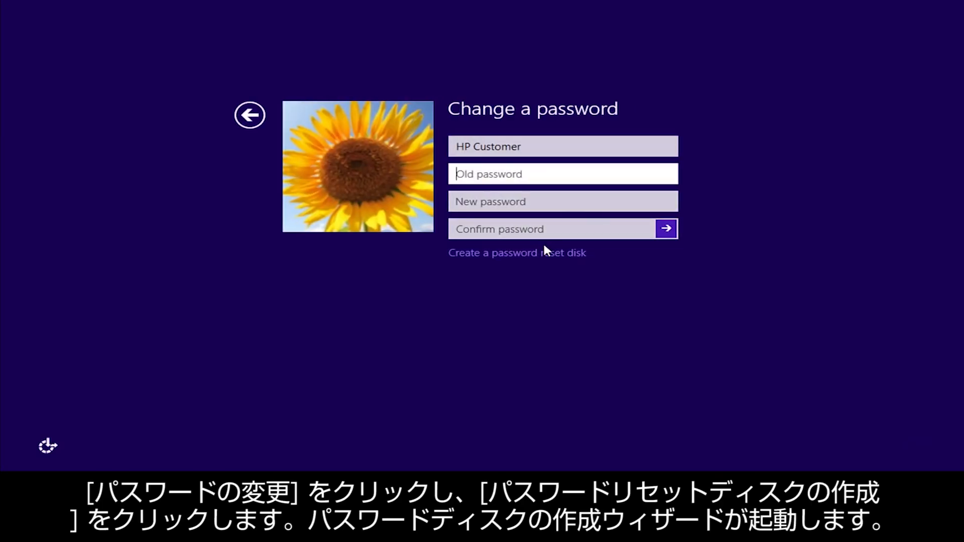
{"action": "left_click", "coordinate": [516, 253]}
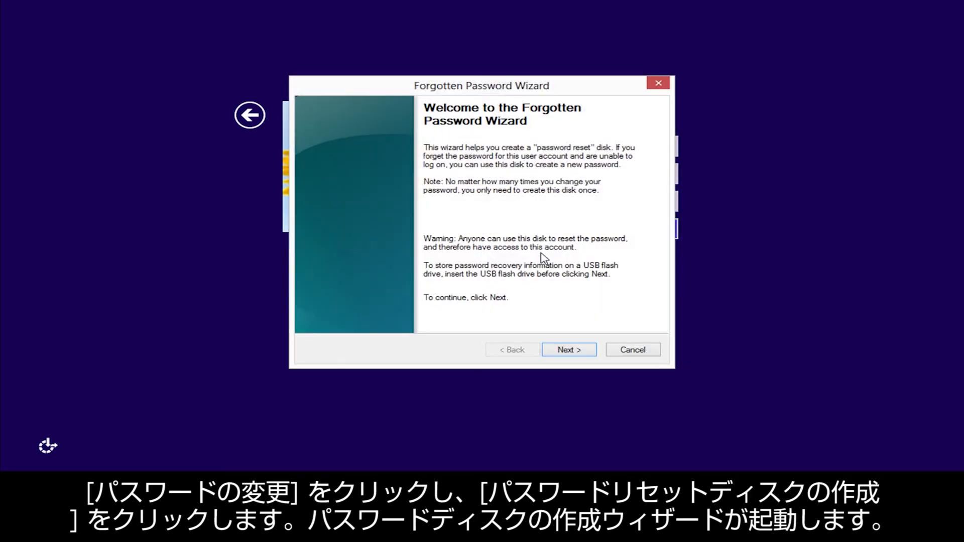
{"action": "mouse_move", "coordinate": [563, 316]}
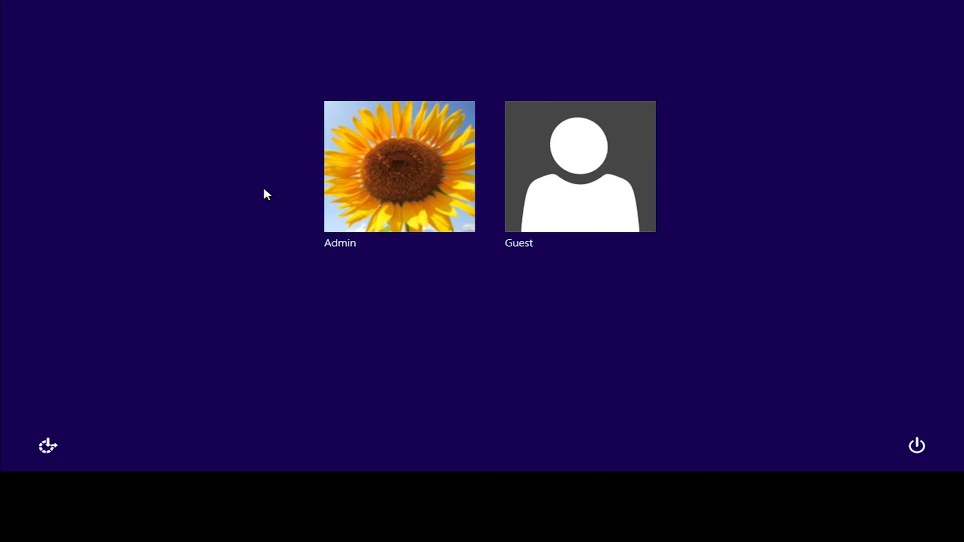
Submit a wrong Admin password, dismiss the error, and choose Reset password.
{"action": "left_click", "coordinate": [398, 166]}
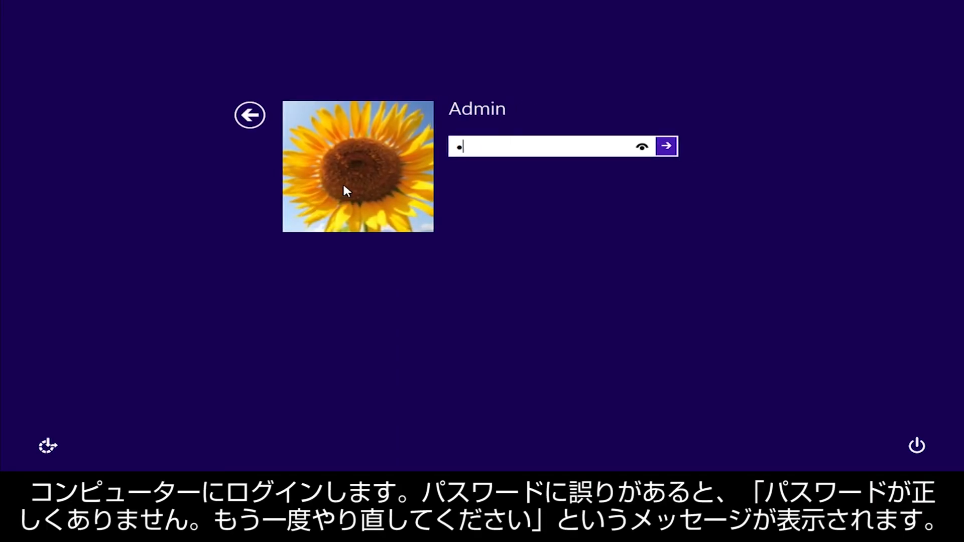
{"action": "left_click", "coordinate": [665, 146]}
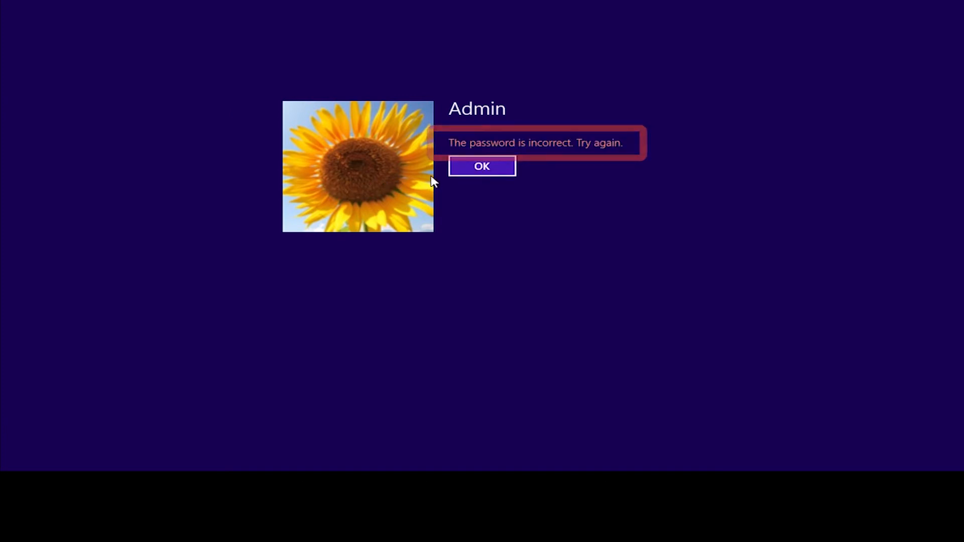
{"action": "left_click", "coordinate": [481, 166]}
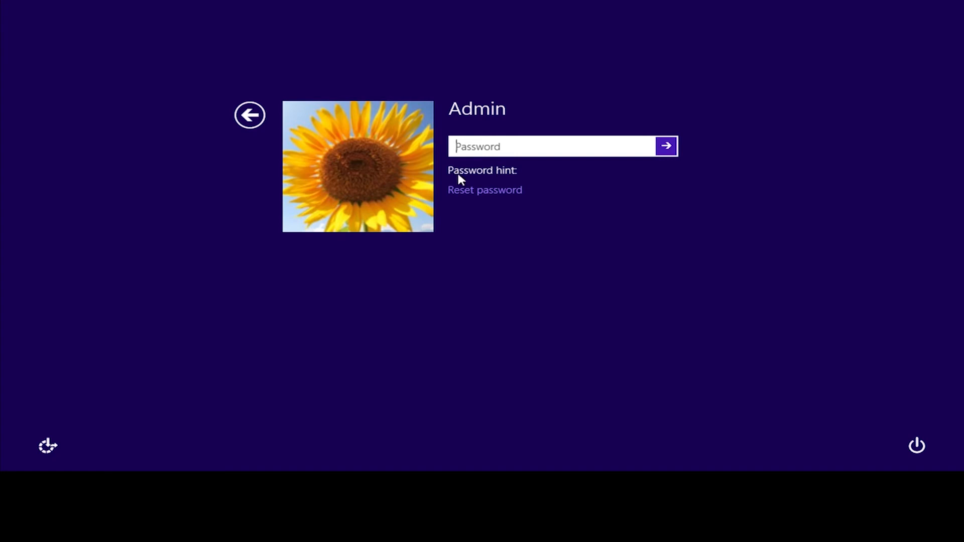
{"action": "left_click", "coordinate": [485, 190]}
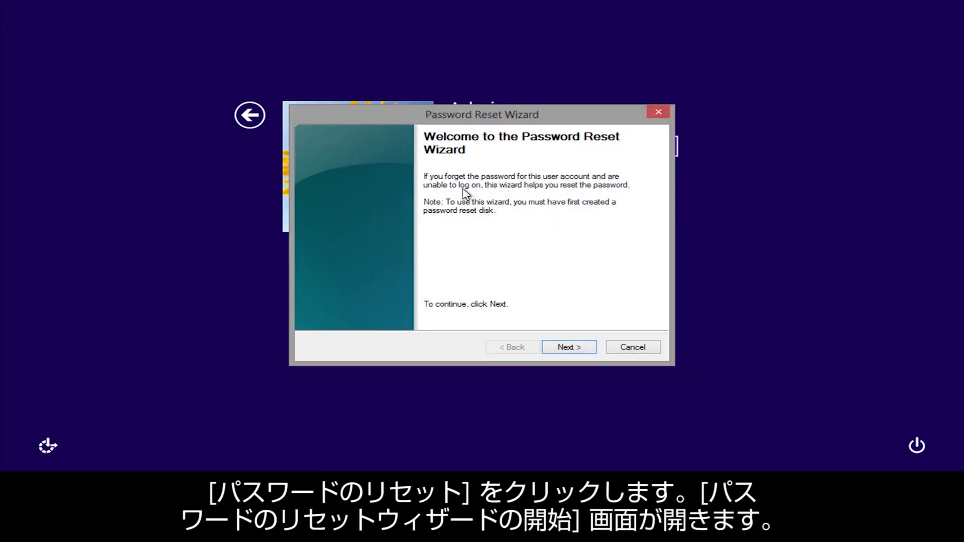
{"action": "mouse_move", "coordinate": [551, 339]}
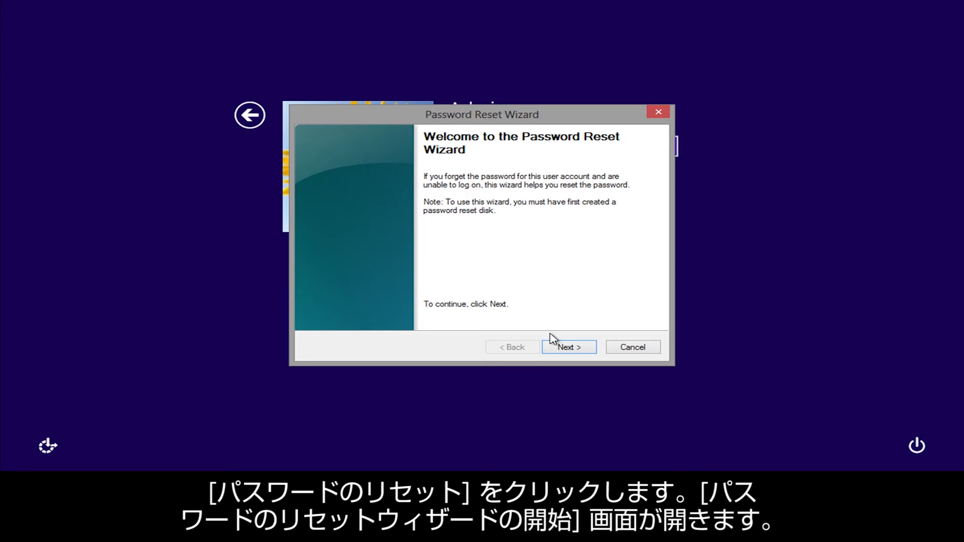
Reset the Admin password from the USB Flash Drive (E:) reset disk with hint 'Hint'.
{"action": "left_click", "coordinate": [568, 347]}
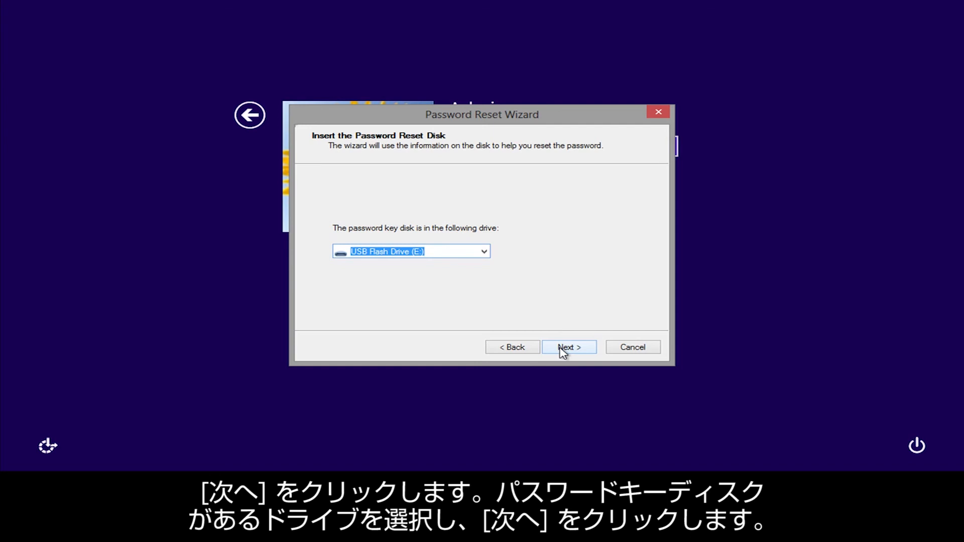
{"action": "left_click", "coordinate": [566, 347]}
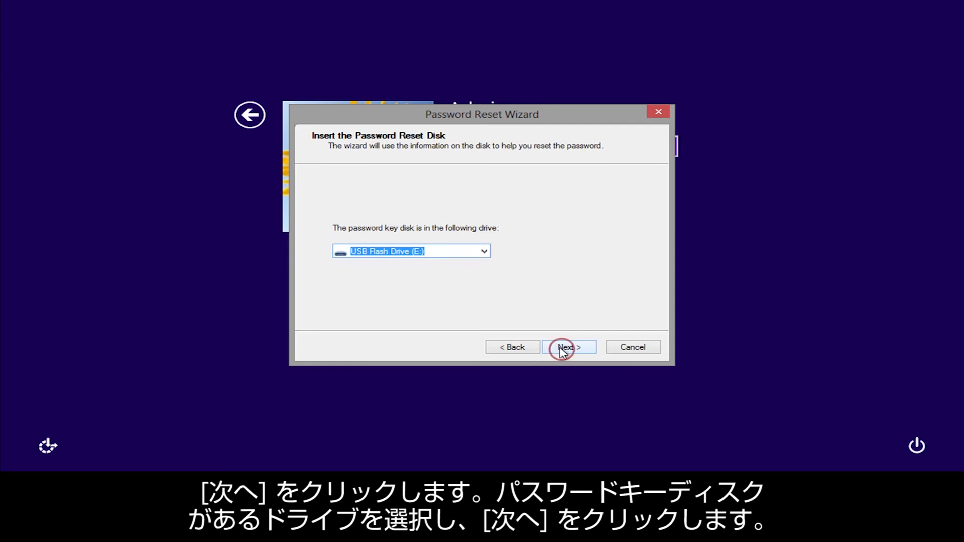
{"action": "left_click", "coordinate": [567, 347]}
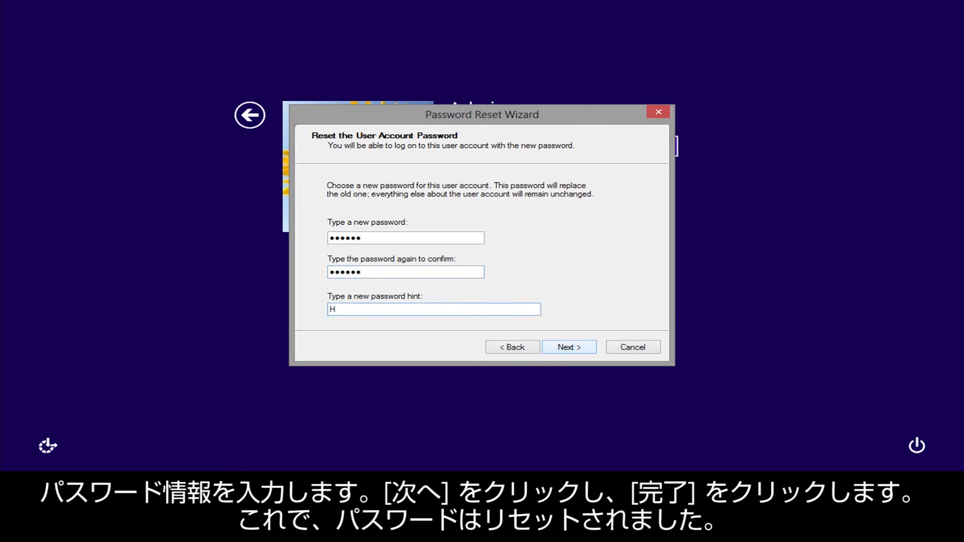
{"action": "type", "text": "int"}
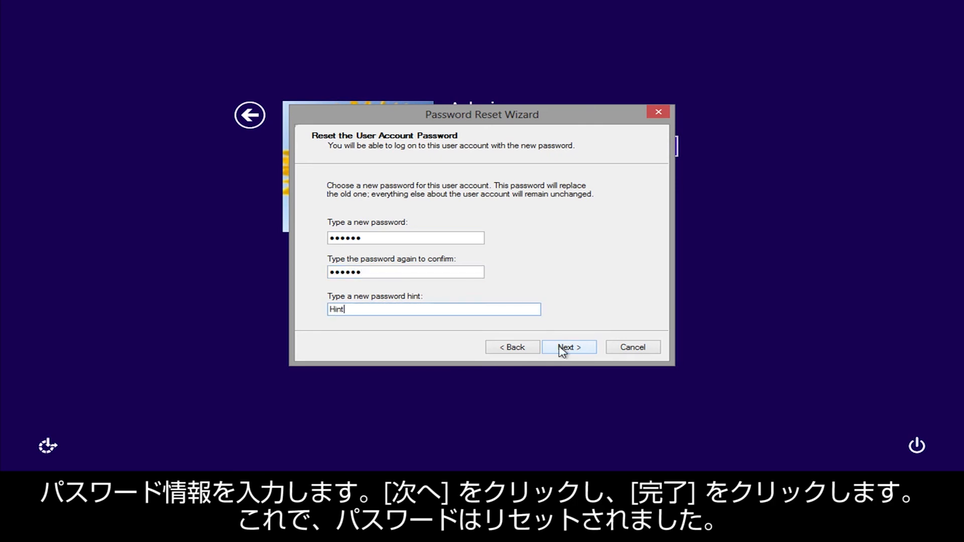
{"action": "left_click", "coordinate": [567, 347]}
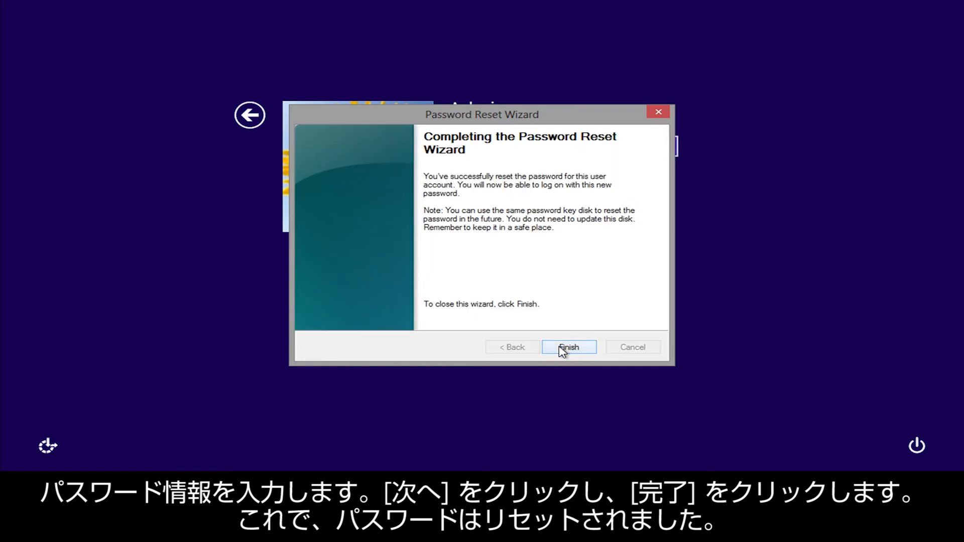
{"action": "left_click", "coordinate": [567, 347]}
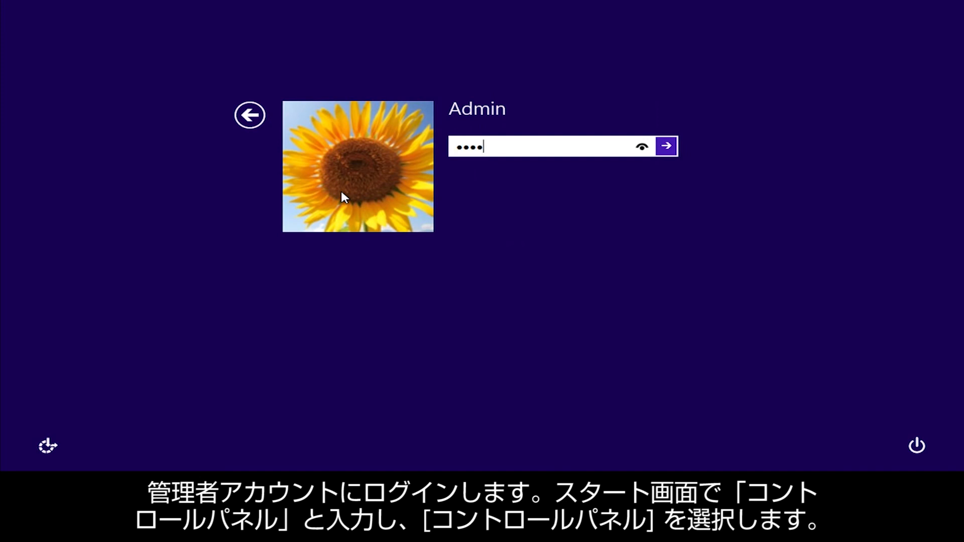
Sign in as Admin with the new password and search for Control Panel.
{"action": "left_click", "coordinate": [666, 146]}
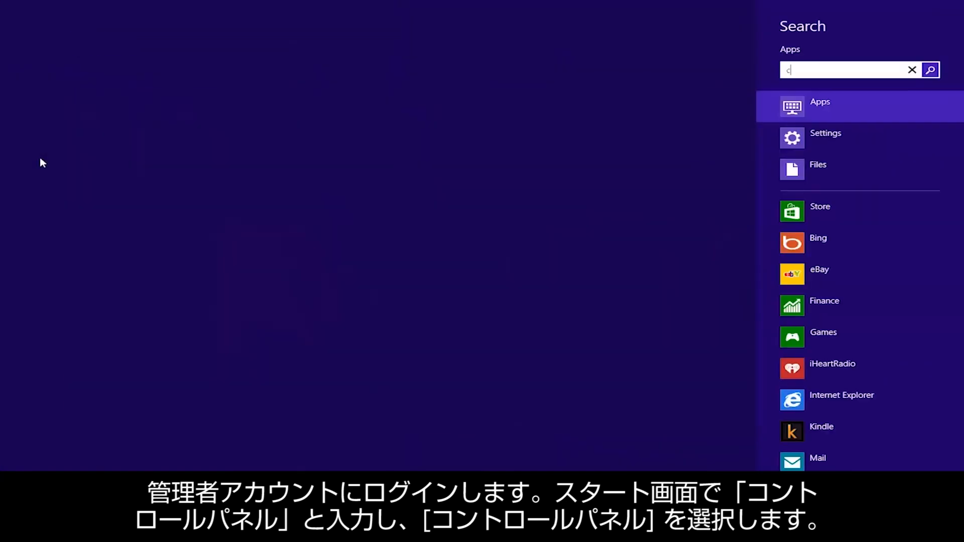
{"action": "type", "text": "ontrol"}
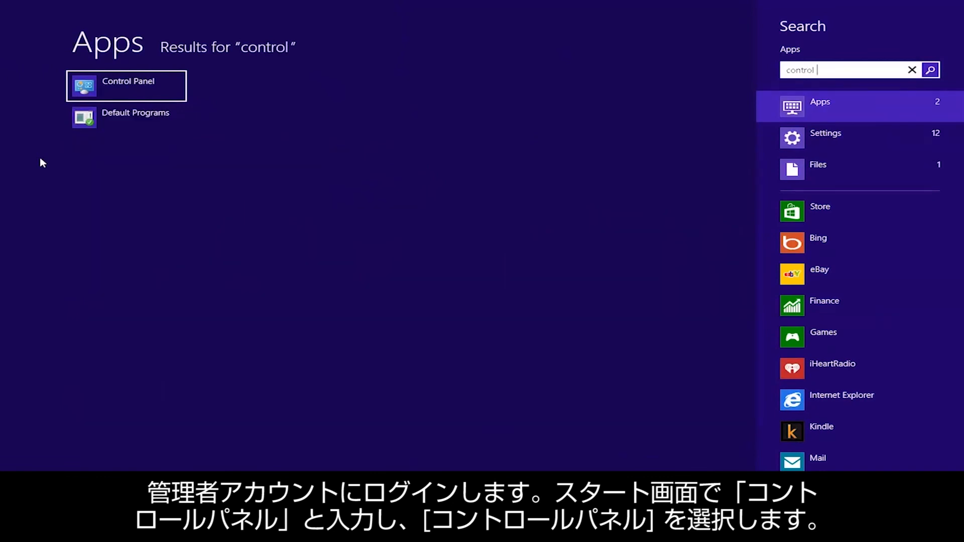
{"action": "type", "text": "panel"}
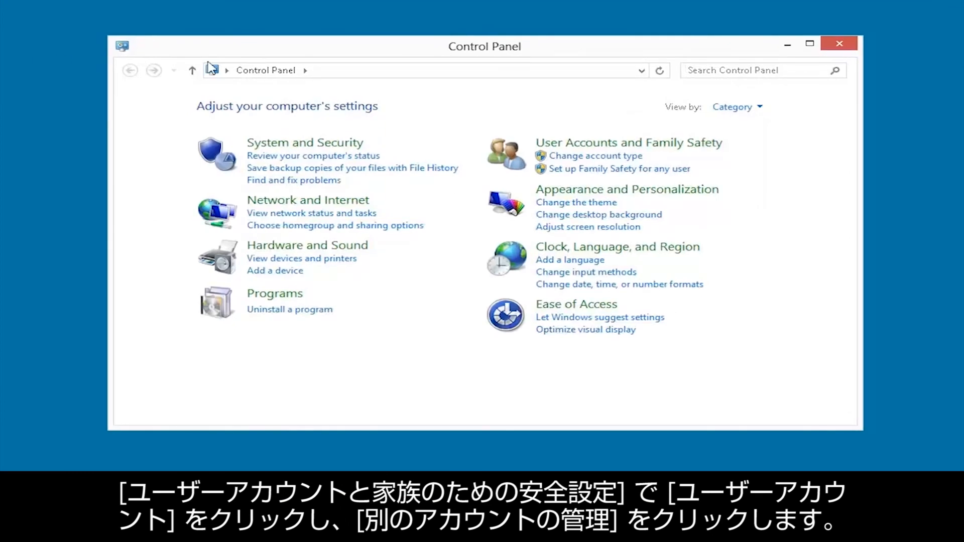
Open the hp account's Change the password form through User Accounts > Manage another account.
{"action": "left_click", "coordinate": [627, 142]}
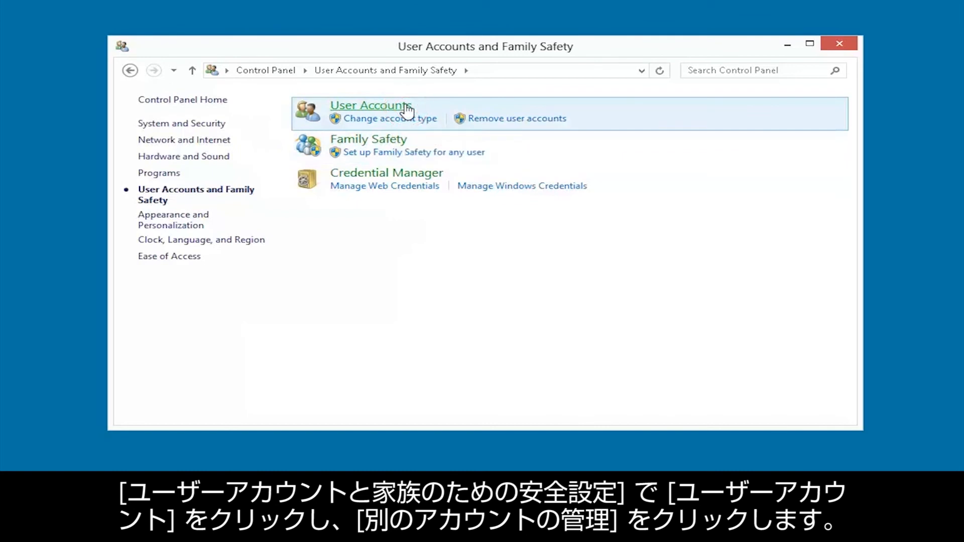
{"action": "left_click", "coordinate": [371, 105]}
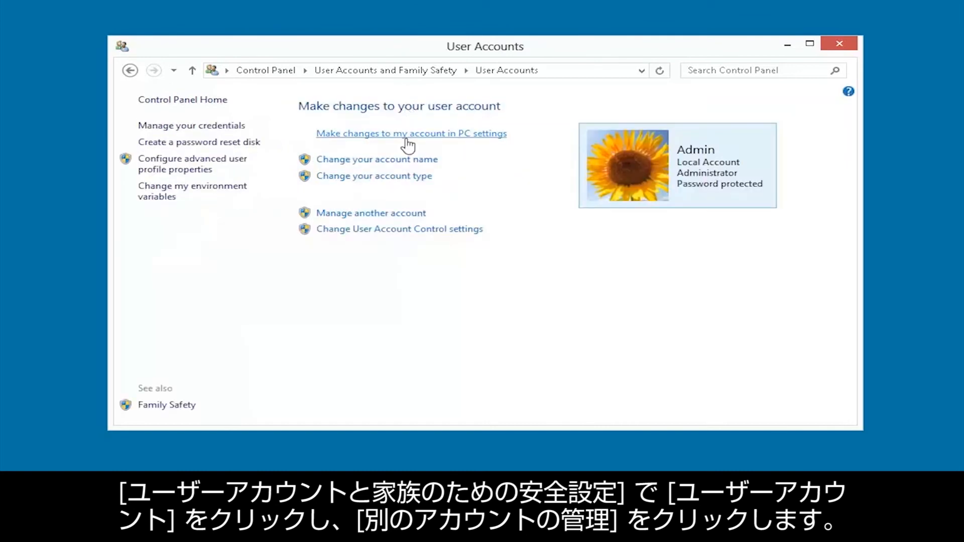
{"action": "left_click", "coordinate": [370, 213]}
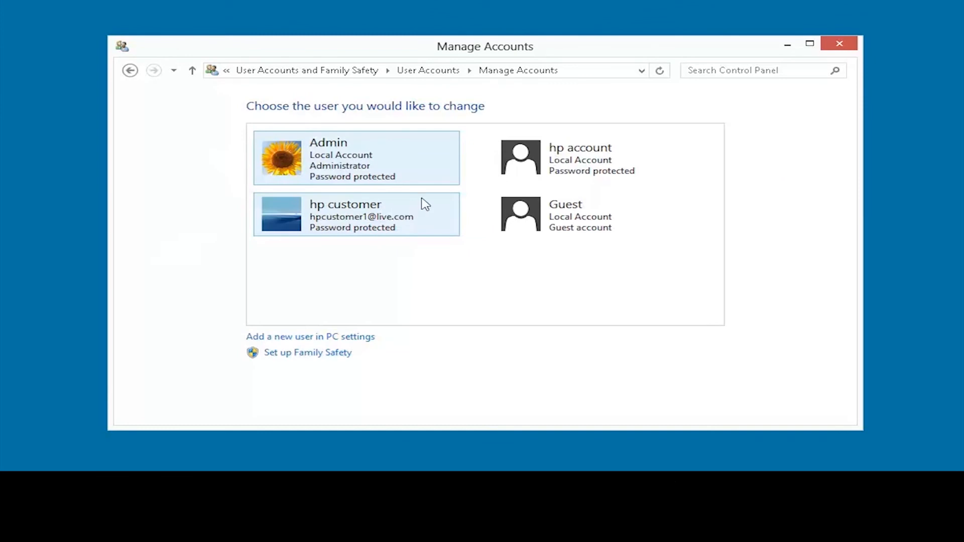
{"action": "left_click", "coordinate": [595, 157]}
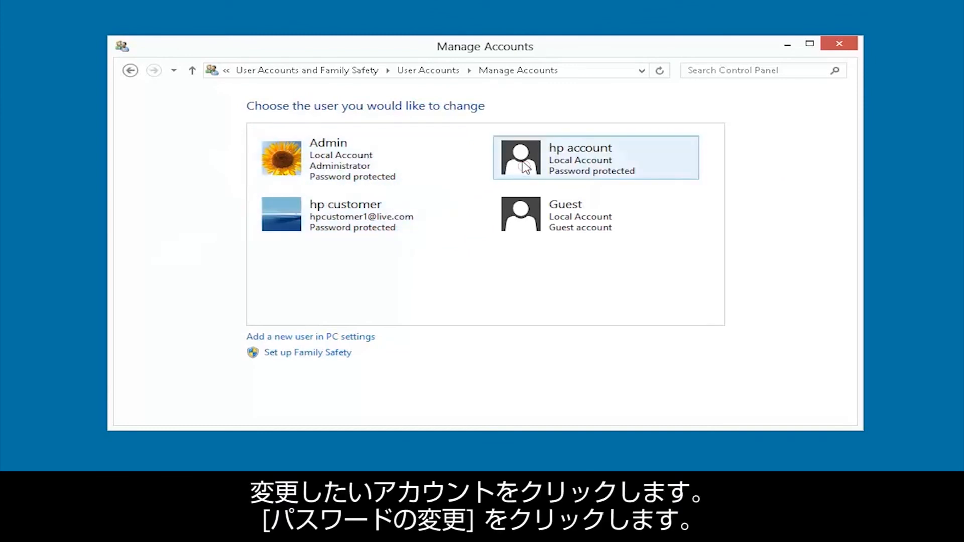
{"action": "left_click", "coordinate": [591, 157]}
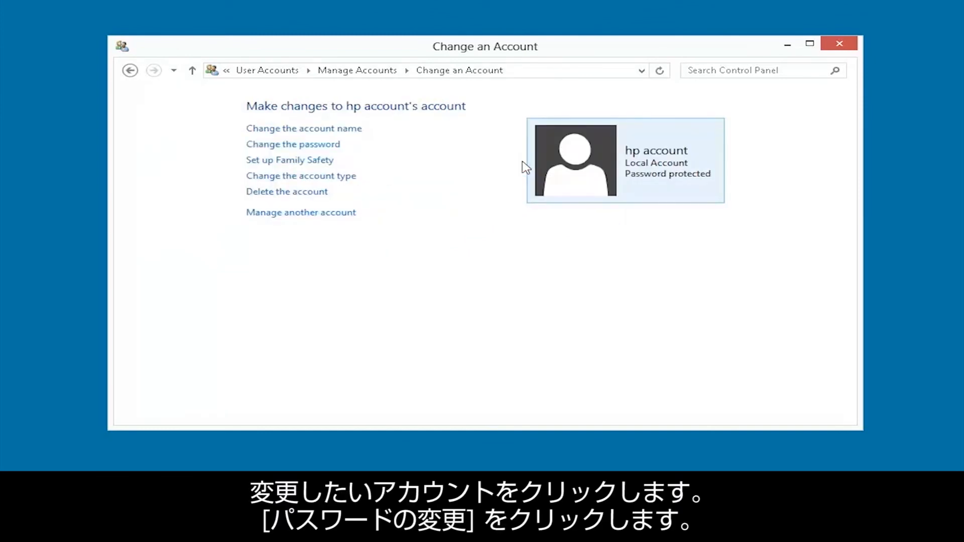
{"action": "mouse_move", "coordinate": [412, 159]}
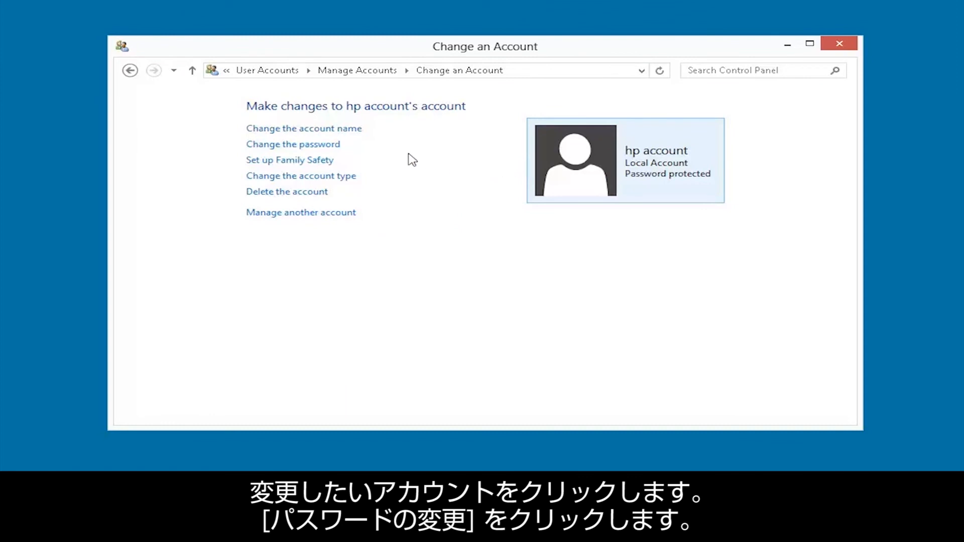
{"action": "left_click", "coordinate": [292, 145]}
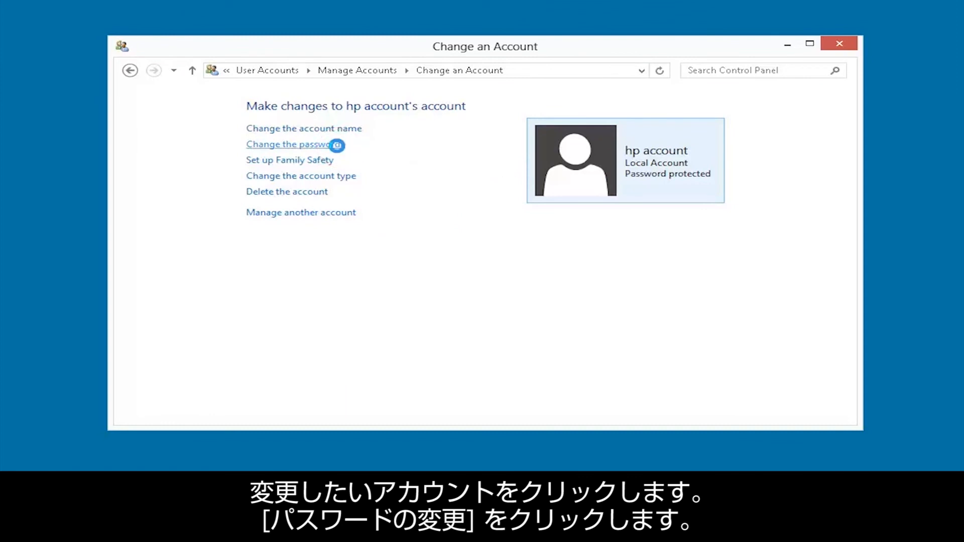
{"action": "left_click", "coordinate": [291, 144]}
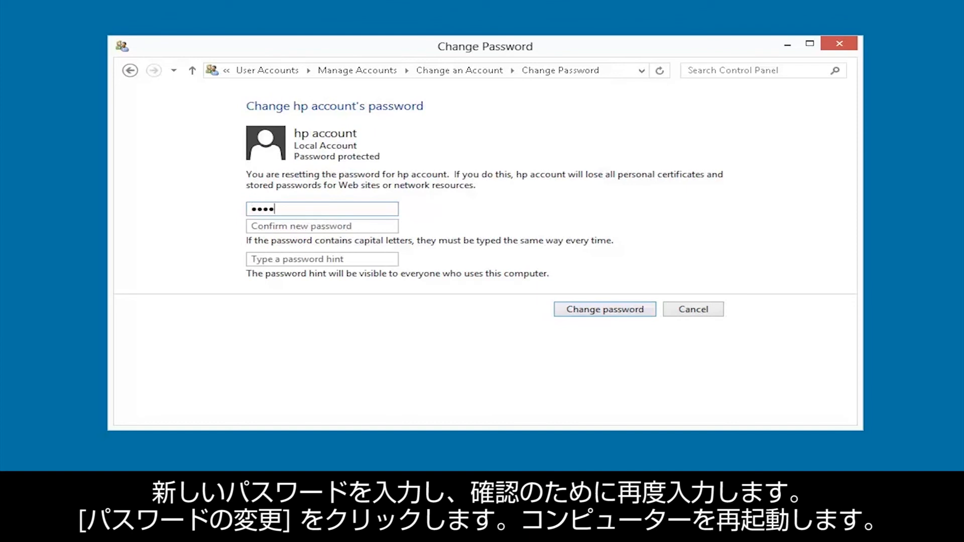
Enter and confirm a new hp account password with hint 'Hint', then save it.
{"action": "type", "text": "••••"}
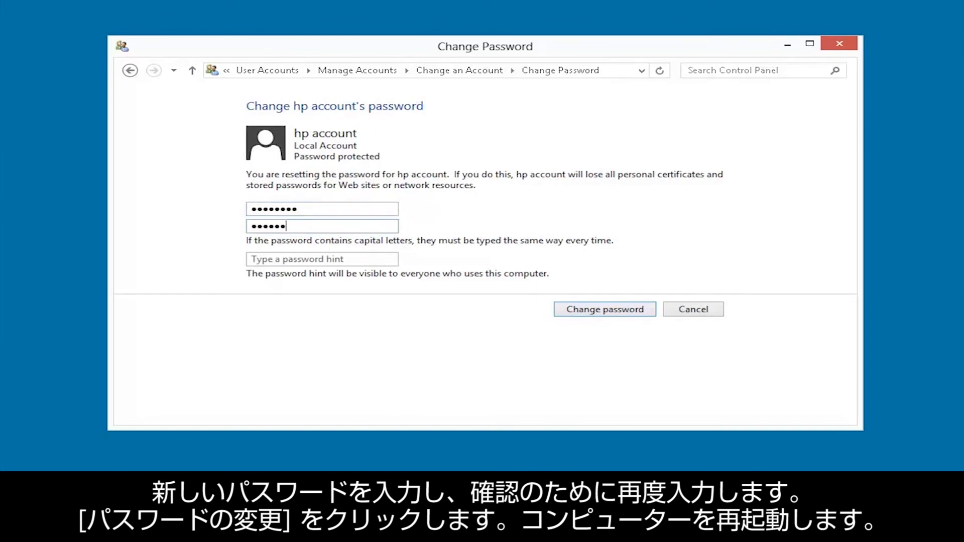
{"action": "type", "text": "Hint"}
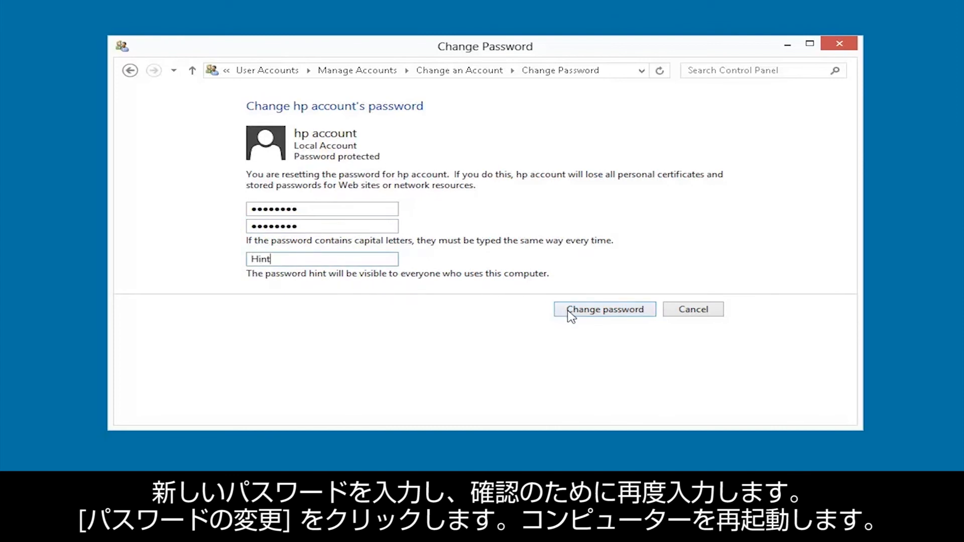
{"action": "left_click", "coordinate": [603, 309]}
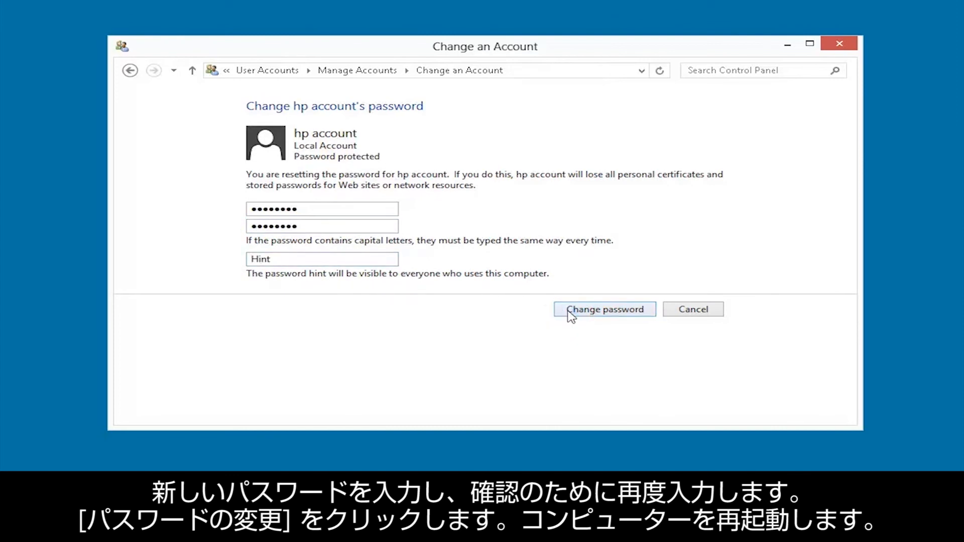
{"action": "left_click", "coordinate": [603, 309]}
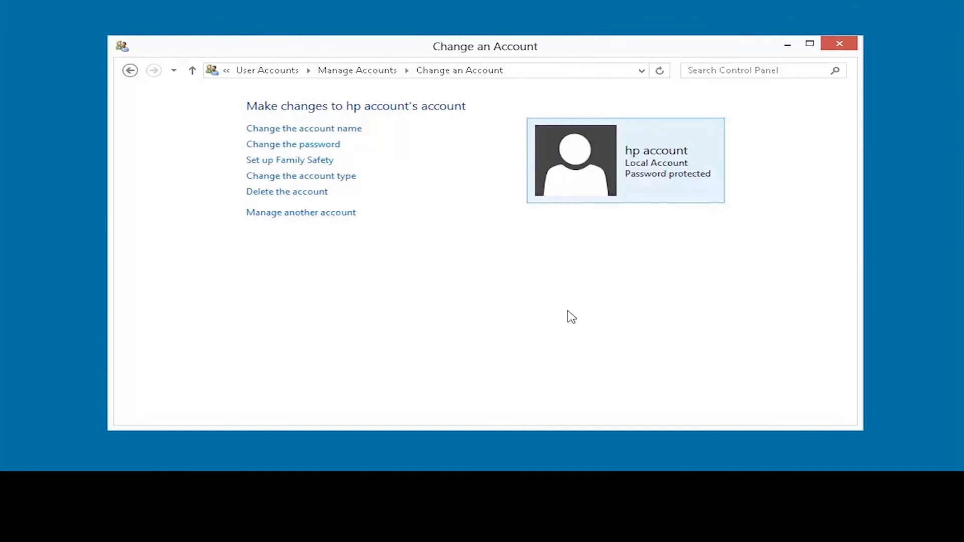